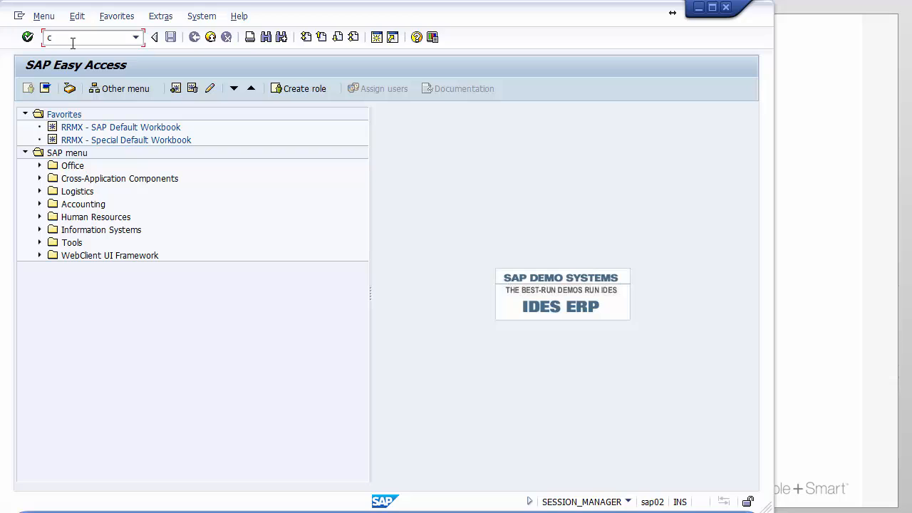
# Display the BOM for NAV-001021 via CS03, then switch to Material BOM > Change.
pyautogui.write('s')
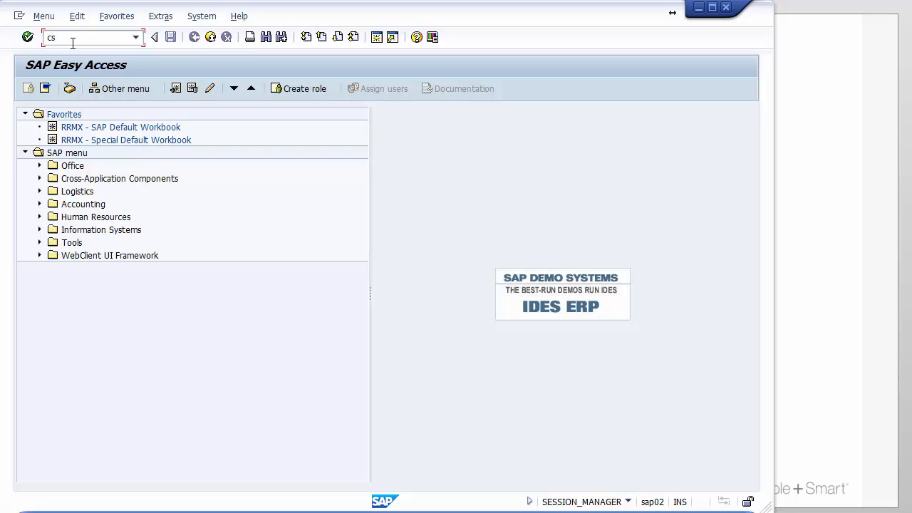
pyautogui.write('30')
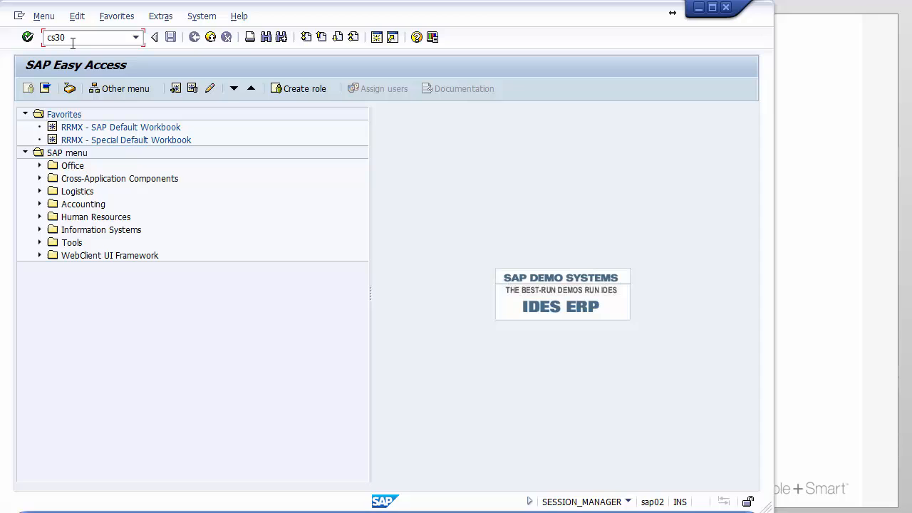
pyautogui.write('cs03')
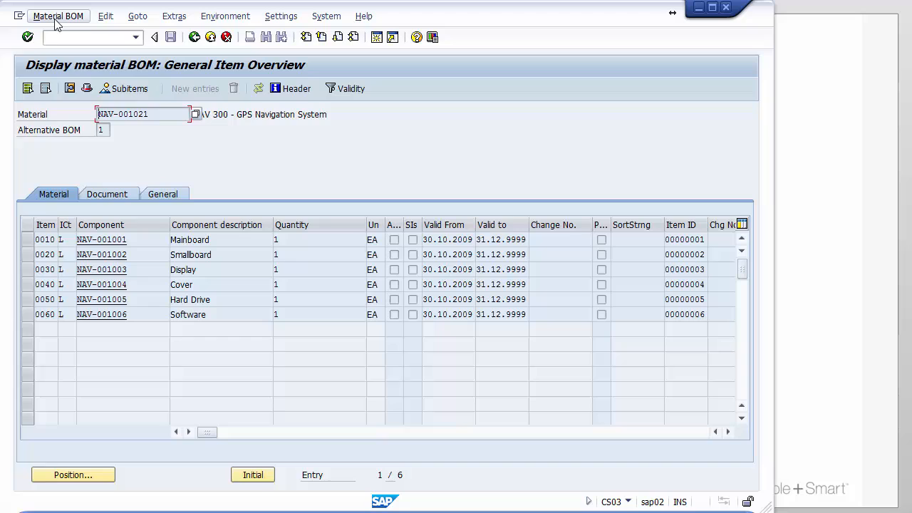
pyautogui.click(57, 16)
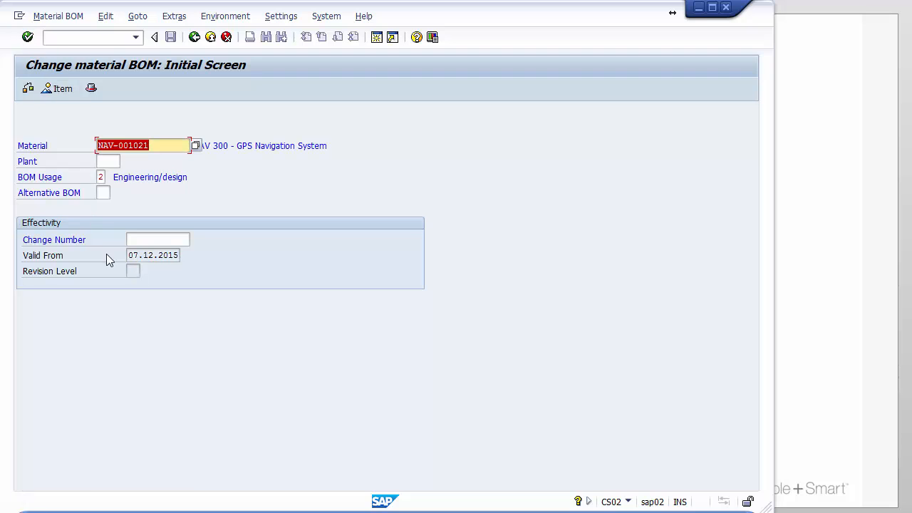
# Reach the item overview's Document columns and open item 0010 Mainboard's full details.
pyautogui.click(28, 37)
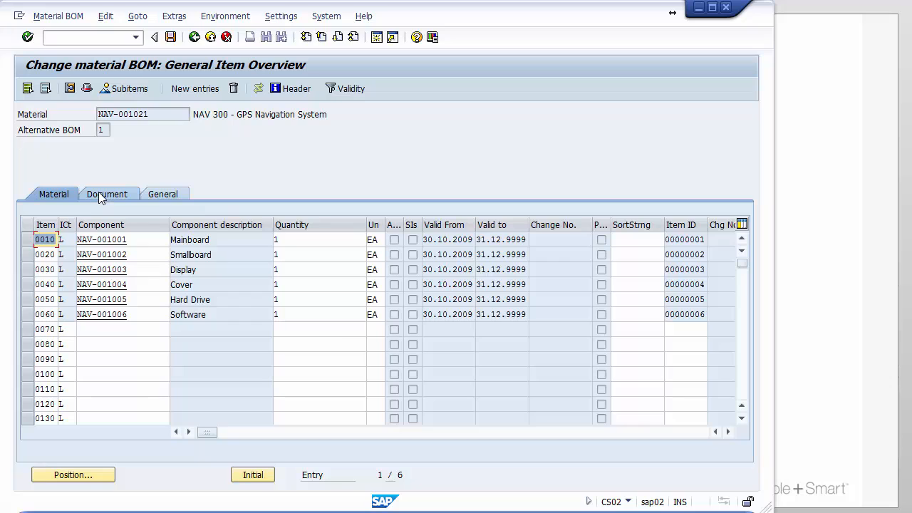
pyautogui.click(107, 194)
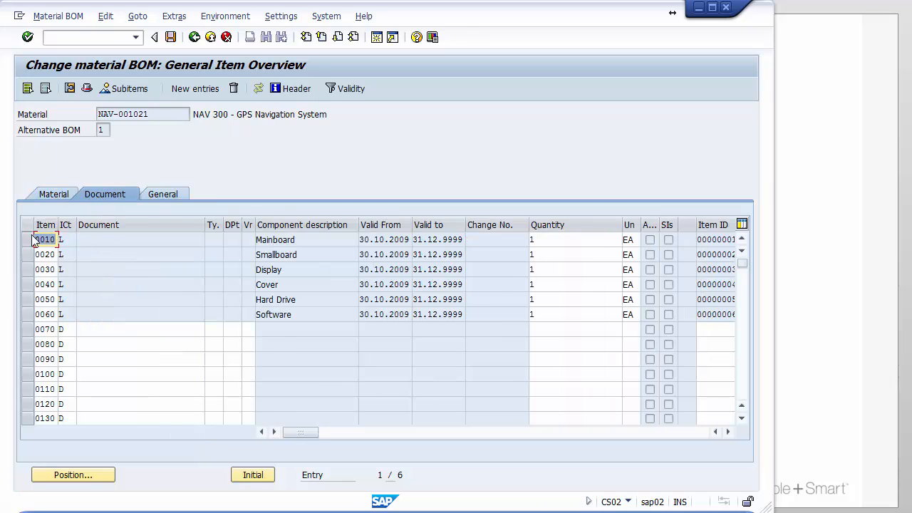
pyautogui.moveTo(29, 245)
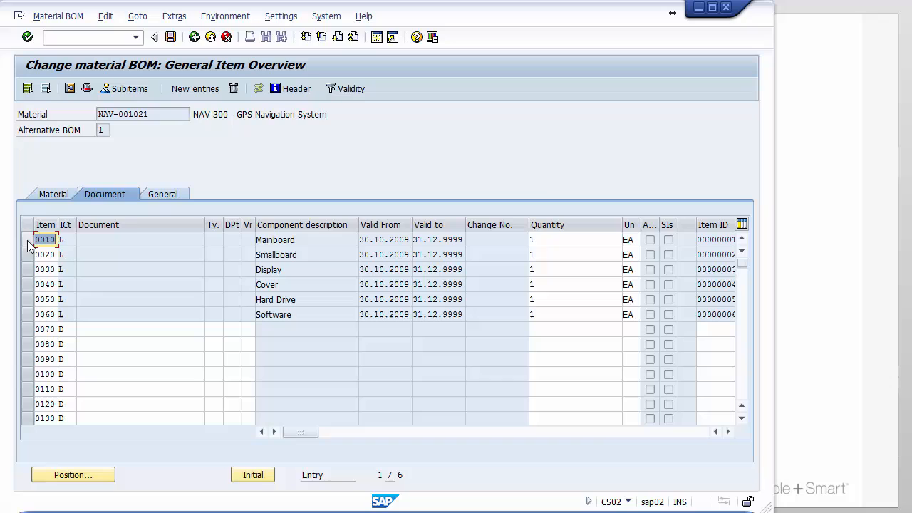
pyautogui.doubleClick(44, 239)
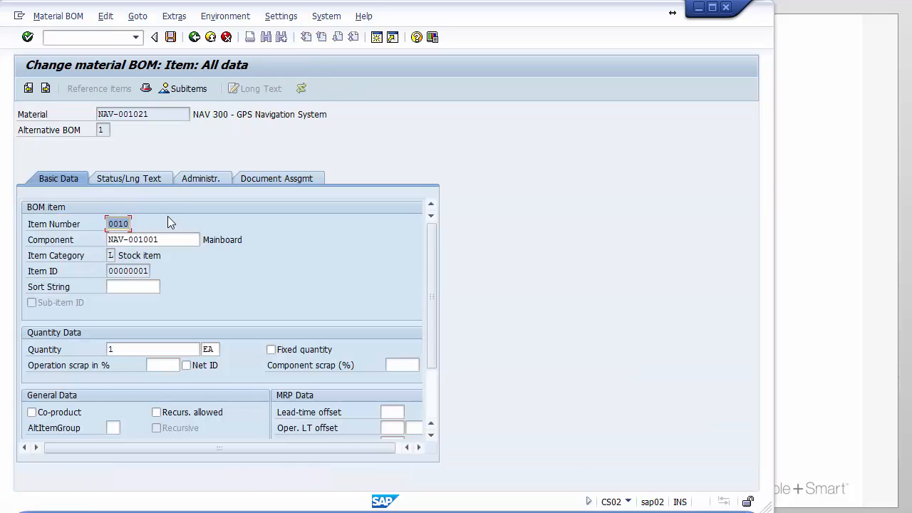
pyautogui.moveTo(308, 192)
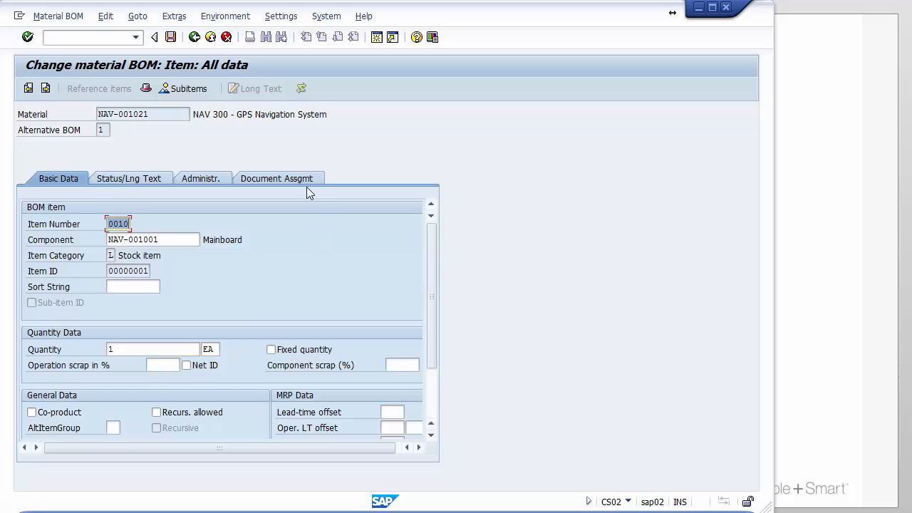
# Show Document Assgmt for the Mainboard item and start creating a linked document.
pyautogui.click(277, 178)
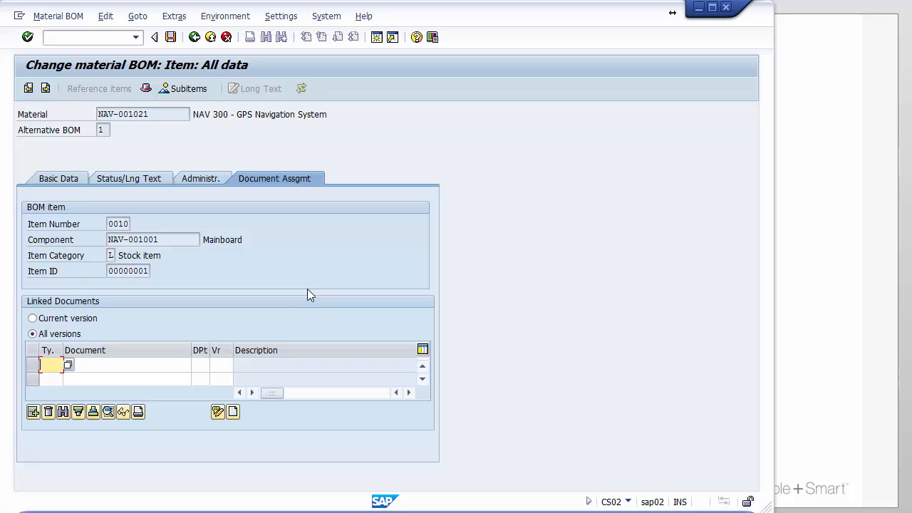
pyautogui.moveTo(168, 391)
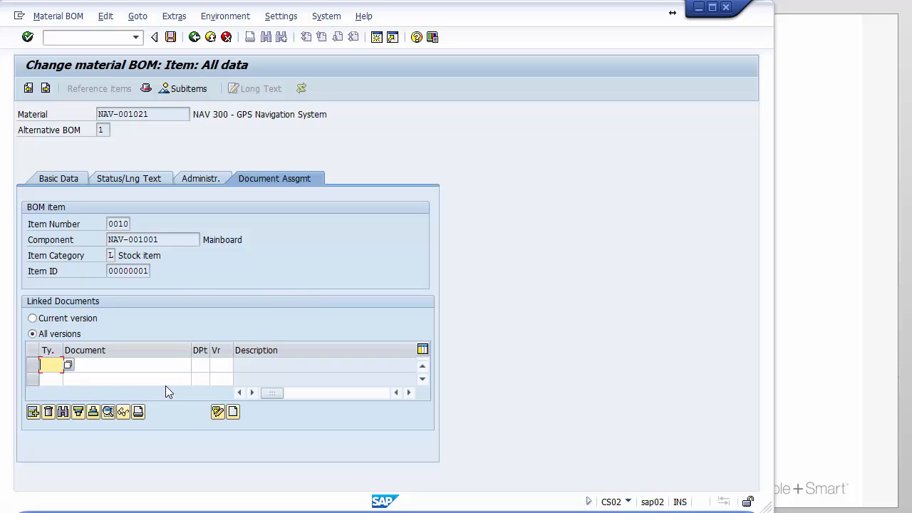
pyautogui.moveTo(272, 382)
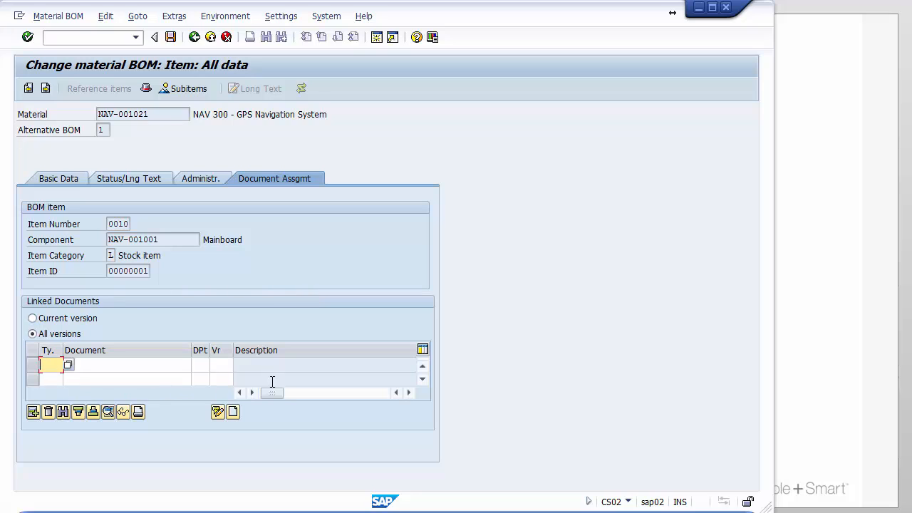
pyautogui.moveTo(234, 412)
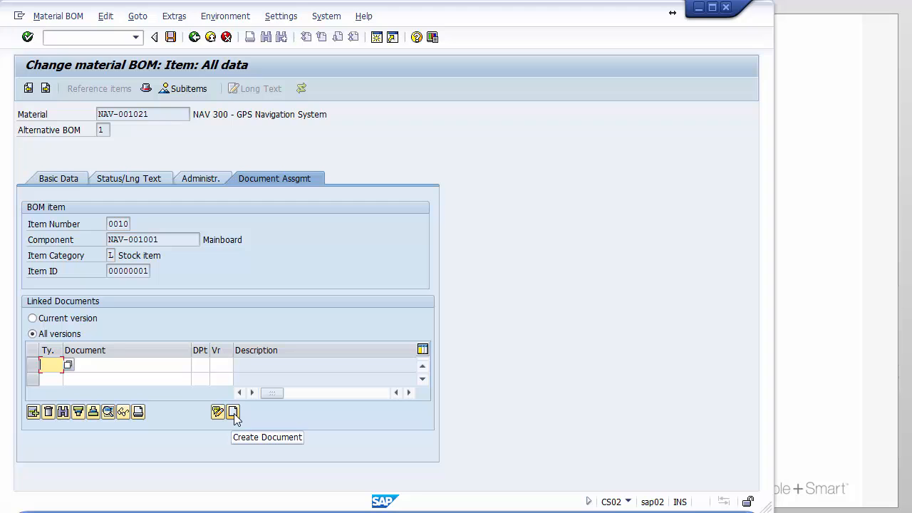
pyautogui.click(234, 410)
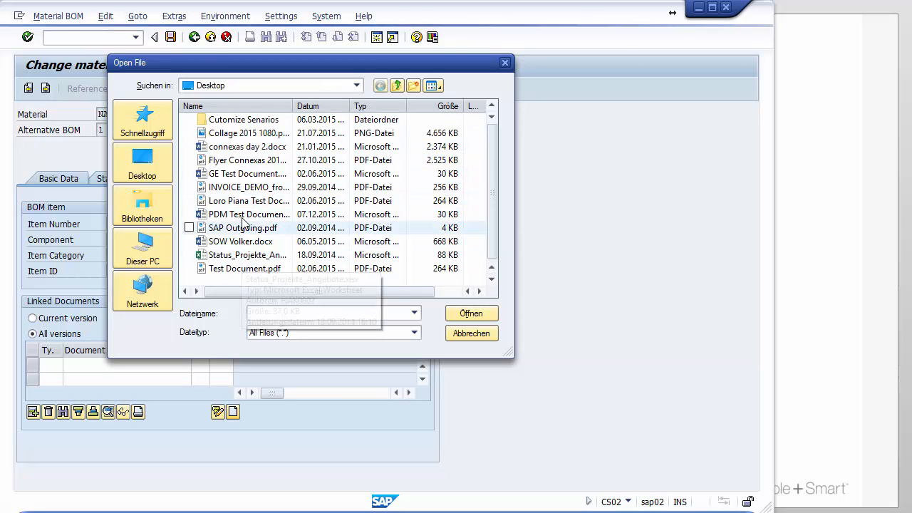
# Attach the PDF with storage category ALFRESCO as document 000000287 and save the BOM.
pyautogui.click(471, 314)
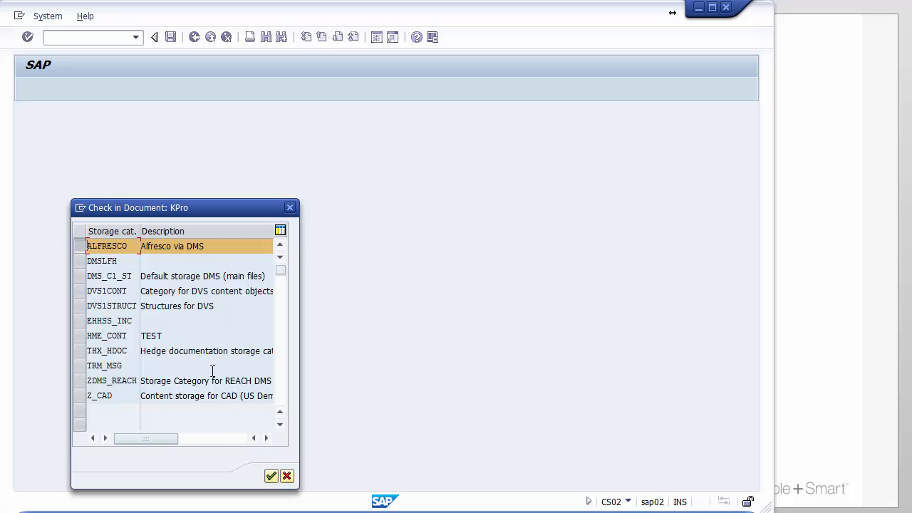
pyautogui.moveTo(271, 476)
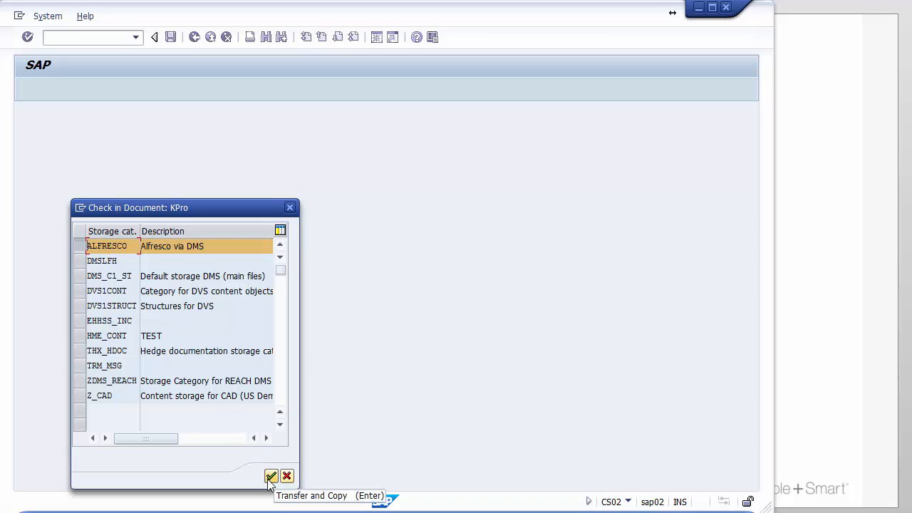
pyautogui.click(271, 476)
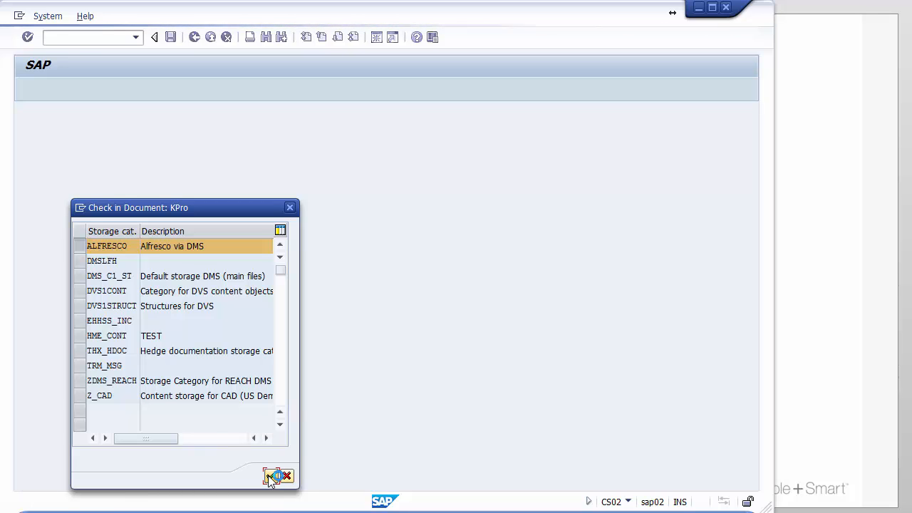
pyautogui.click(269, 476)
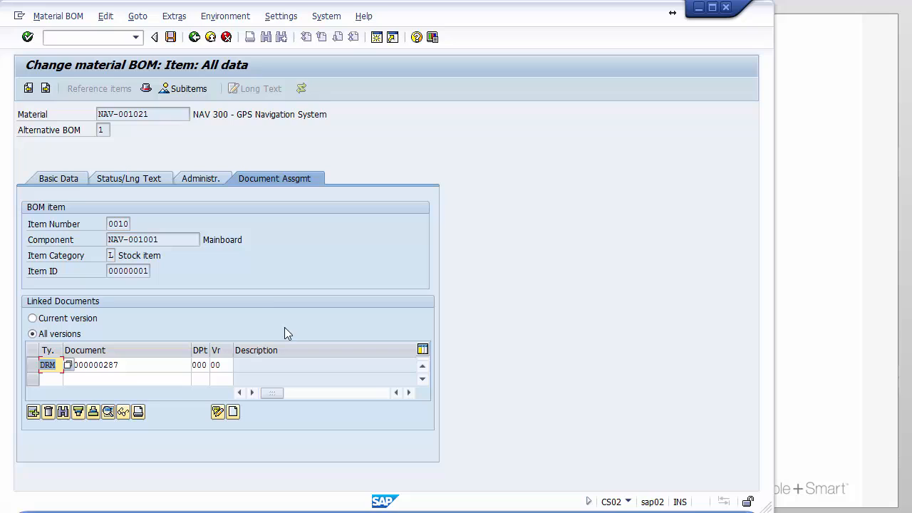
pyautogui.moveTo(265, 293)
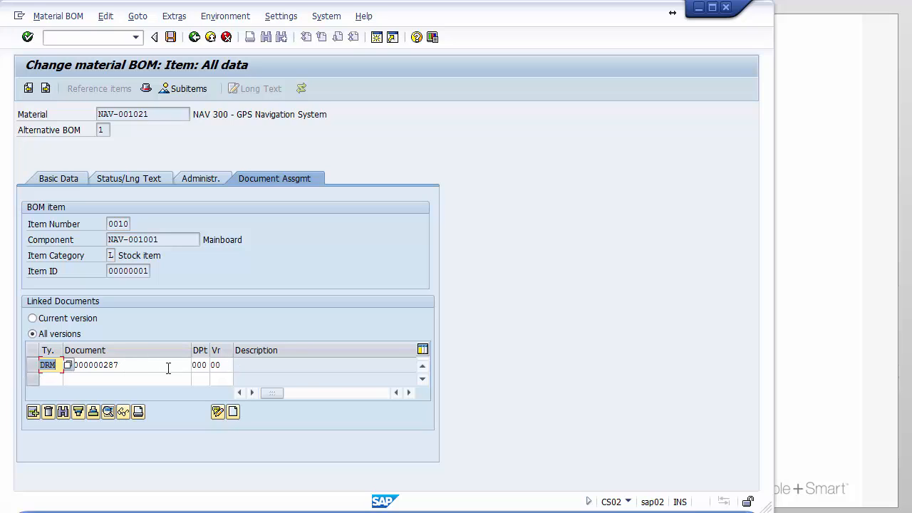
pyautogui.moveTo(177, 56)
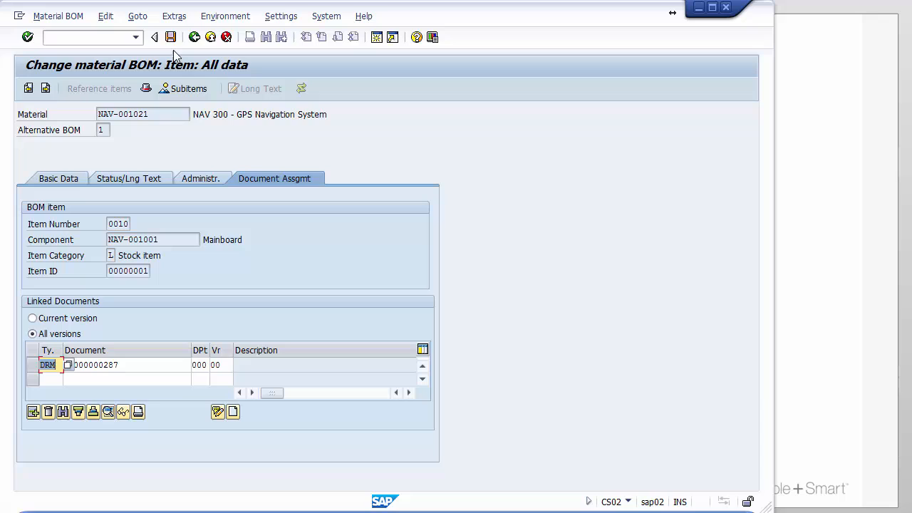
pyautogui.moveTo(171, 37)
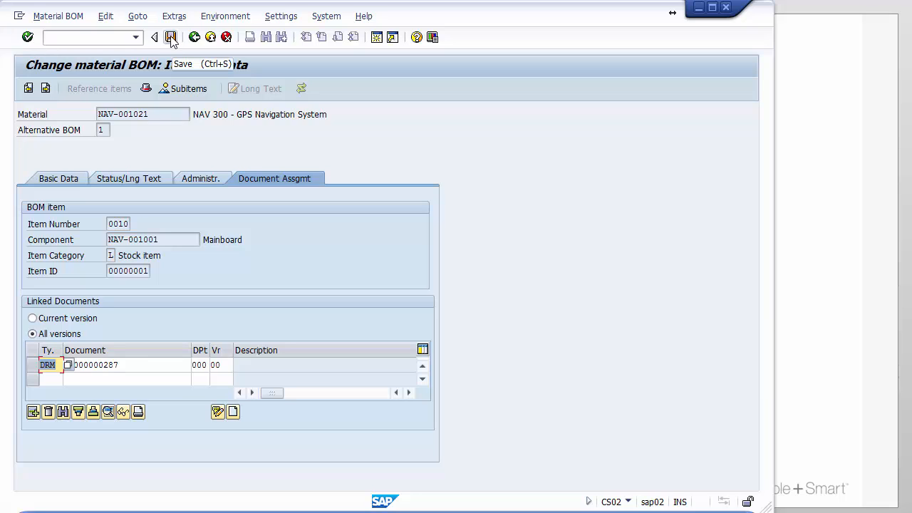
pyautogui.click(171, 37)
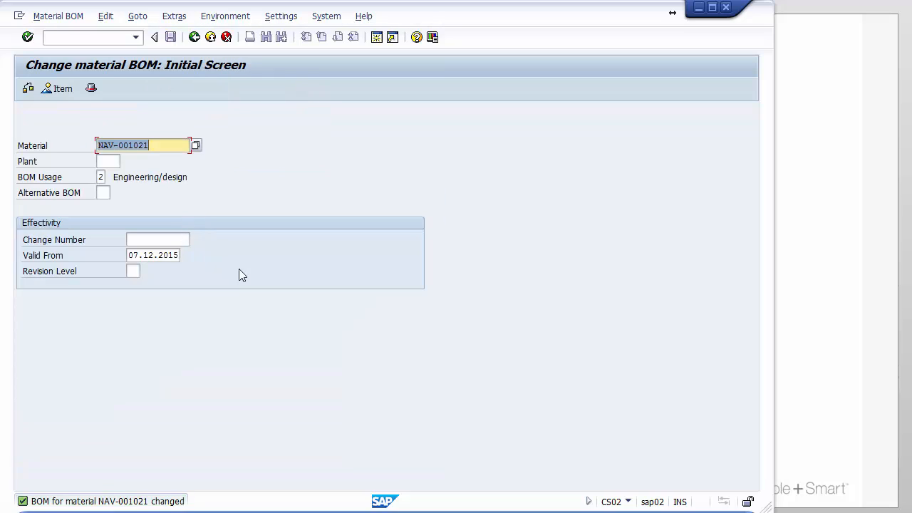
pyautogui.moveTo(235, 273)
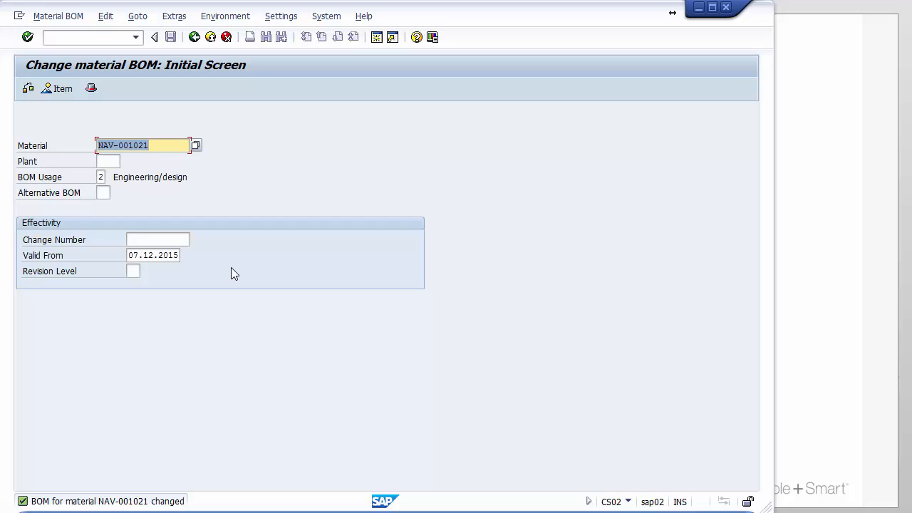
pyautogui.moveTo(228, 274)
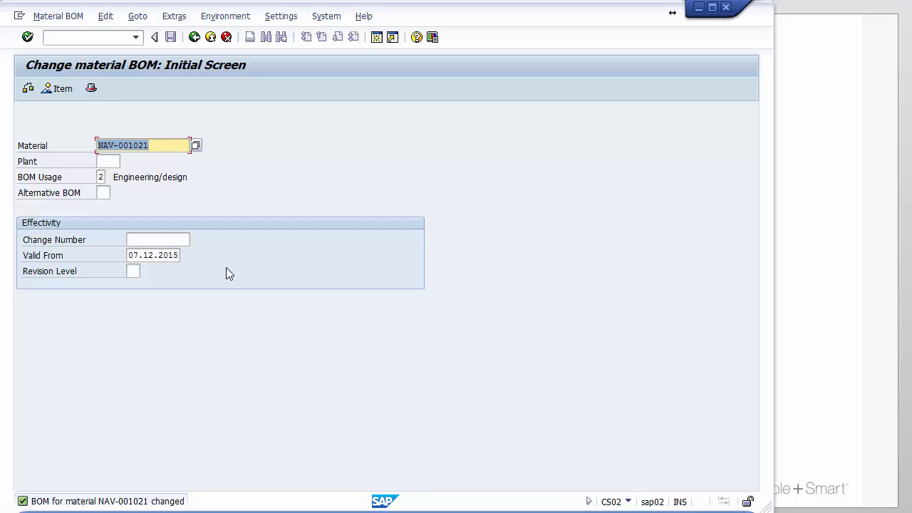
pyautogui.moveTo(221, 263)
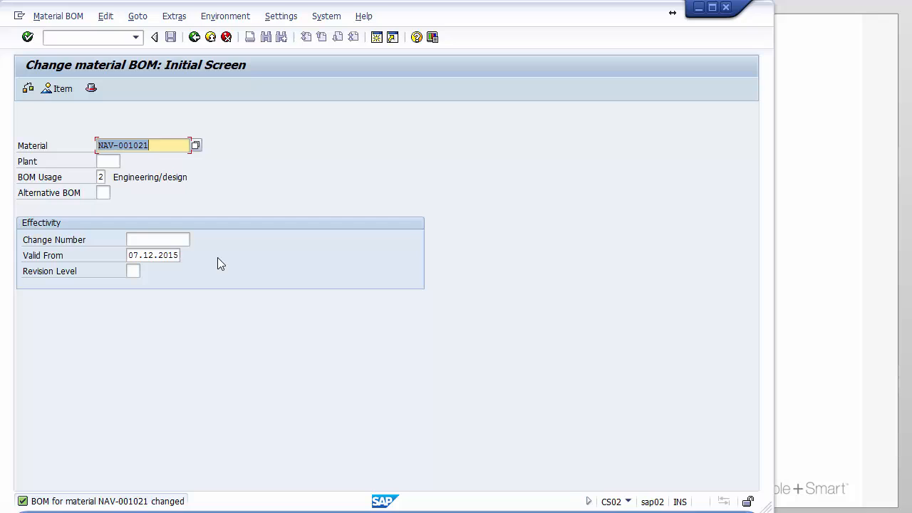
pyautogui.moveTo(208, 243)
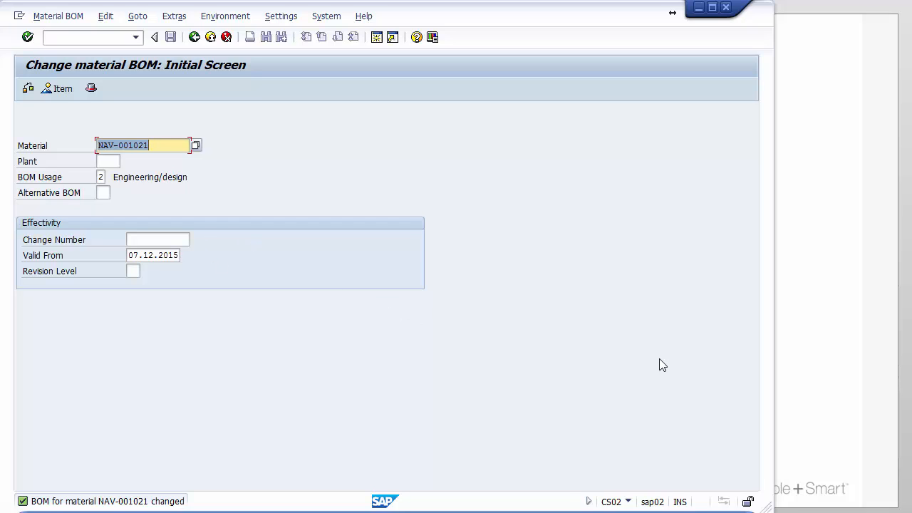
pyautogui.moveTo(696, 438)
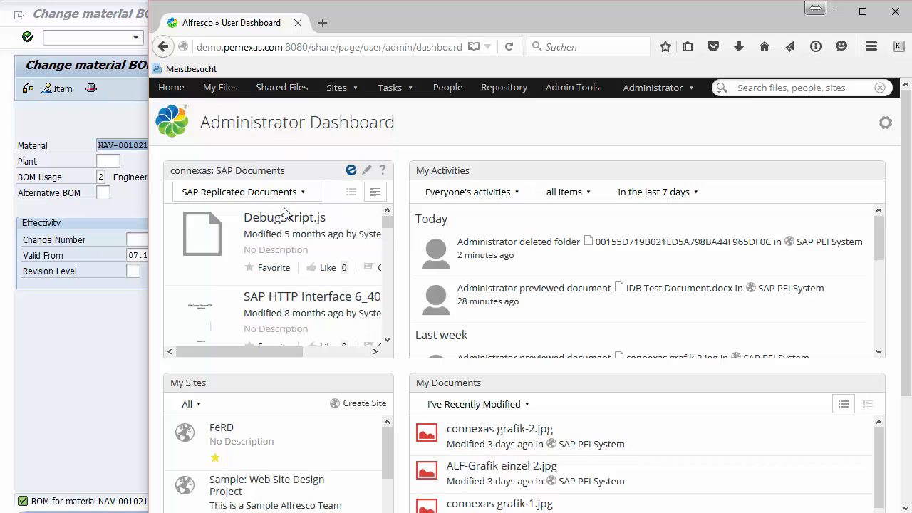
pyautogui.moveTo(621, 134)
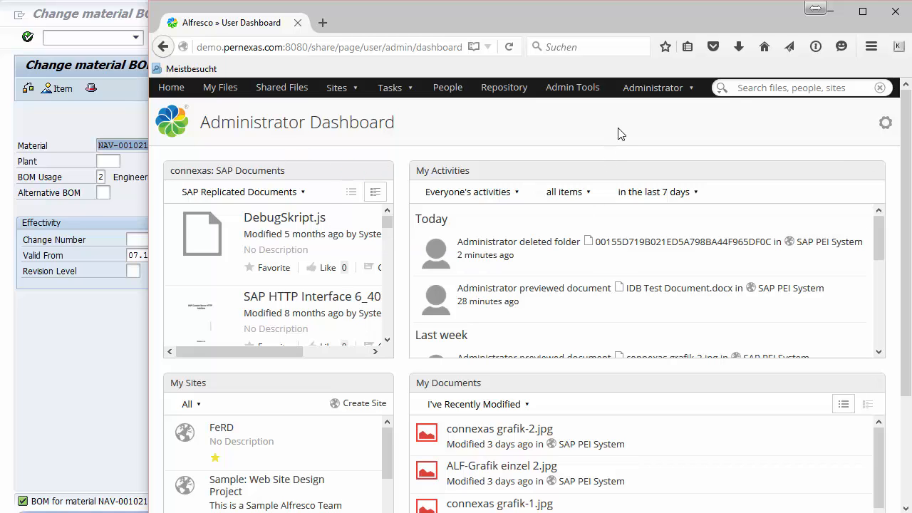
pyautogui.moveTo(368, 111)
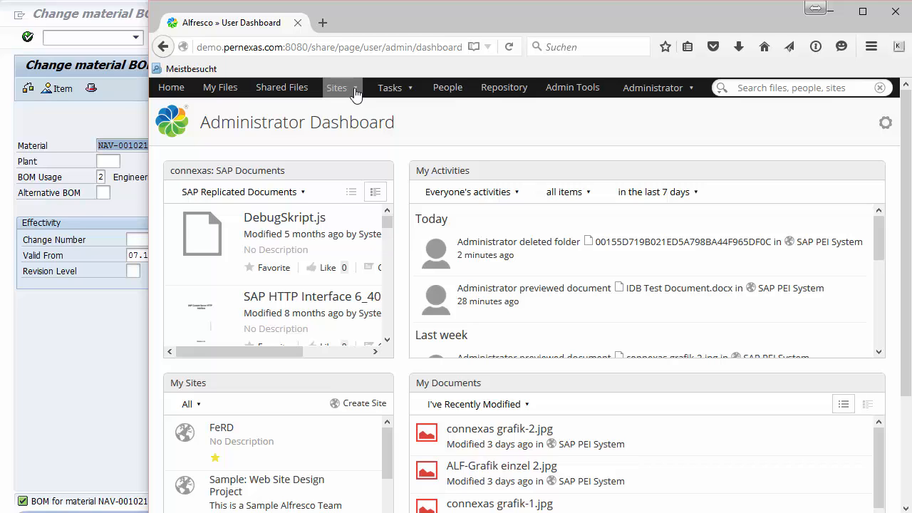
# Go to the SAP PEI System site from the Sites menu's Recent Sites.
pyautogui.click(336, 87)
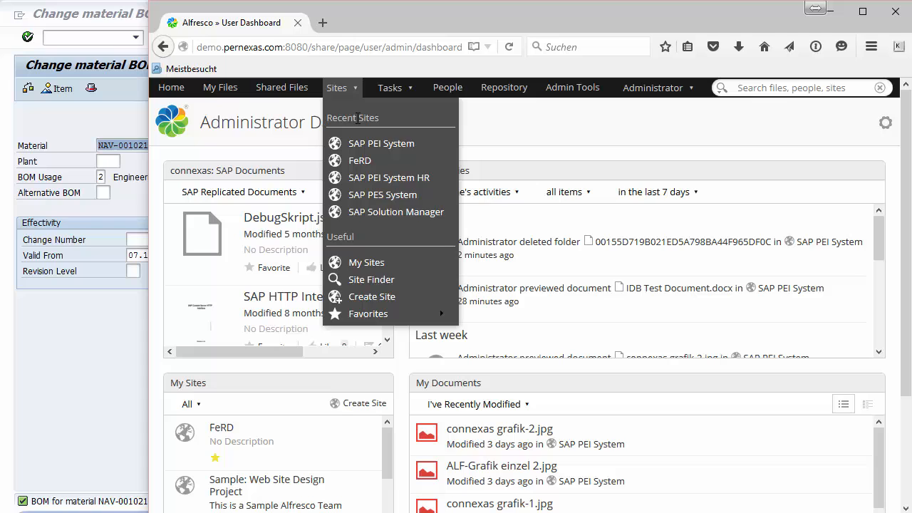
pyautogui.moveTo(396, 211)
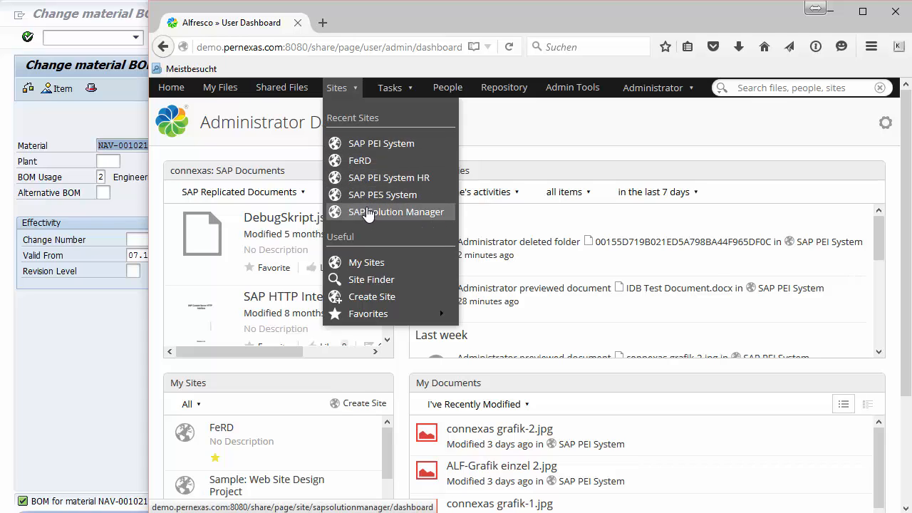
pyautogui.moveTo(381, 142)
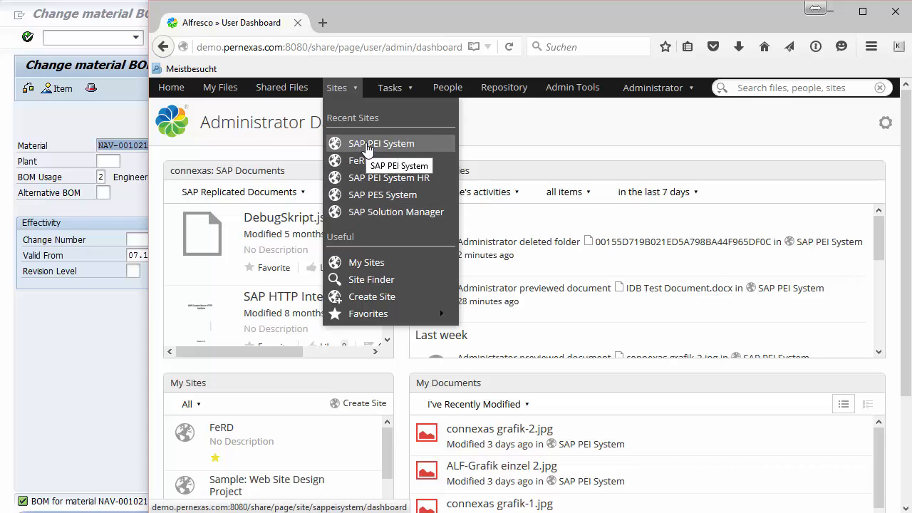
pyautogui.moveTo(399, 148)
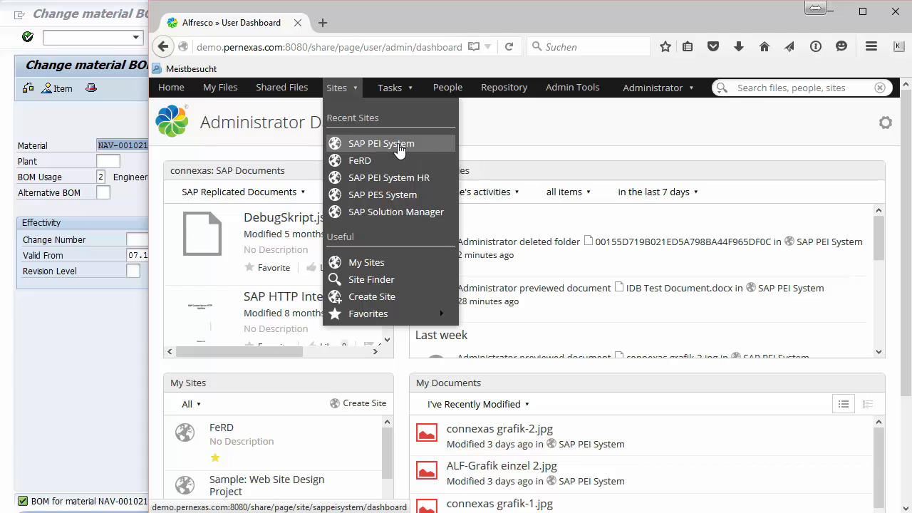
pyautogui.click(380, 142)
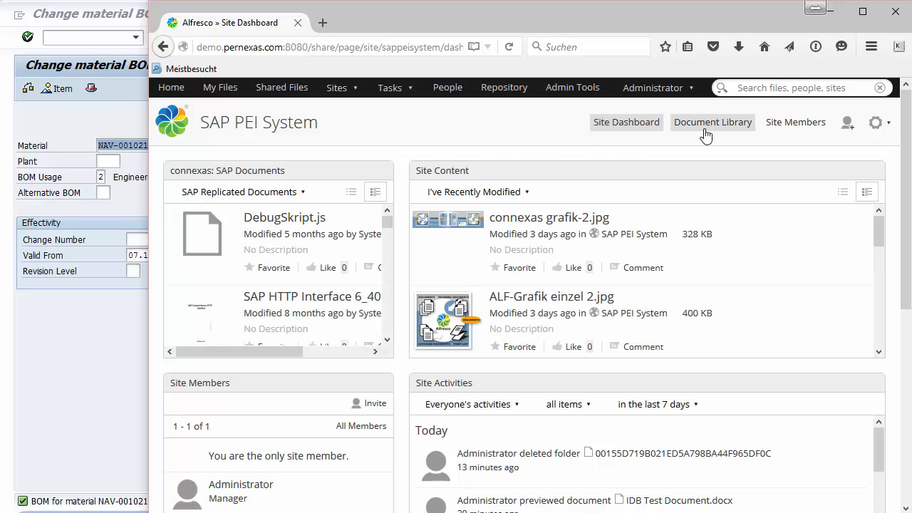
# Navigate Document Library > SAP_Documents and open PDM Test Document.docx details.
pyautogui.click(712, 122)
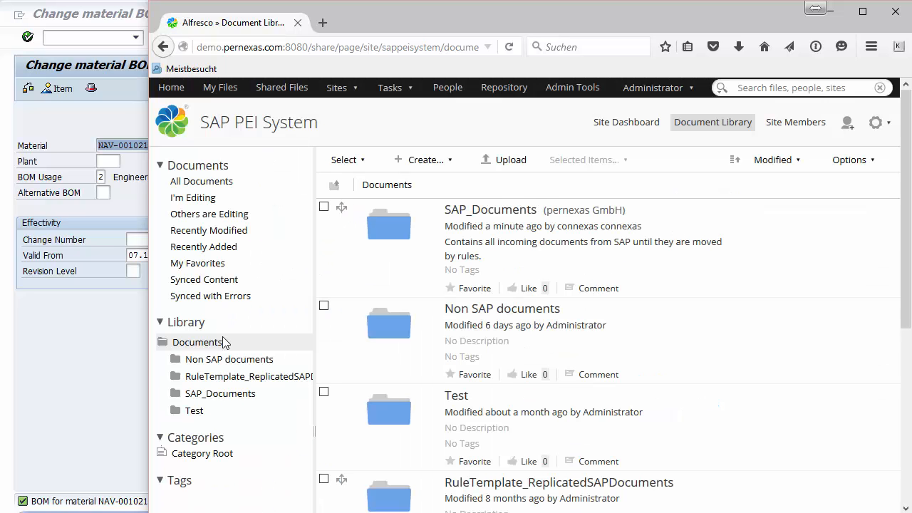
pyautogui.click(219, 393)
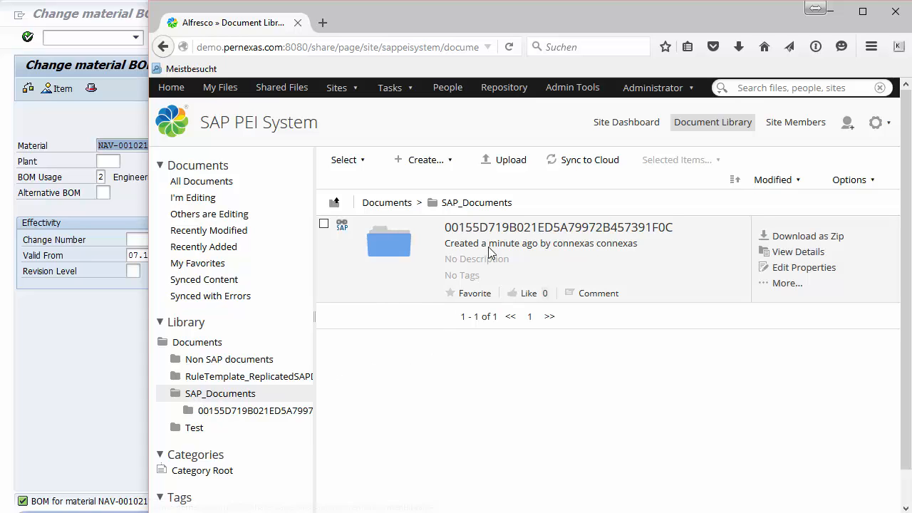
pyautogui.moveTo(513, 257)
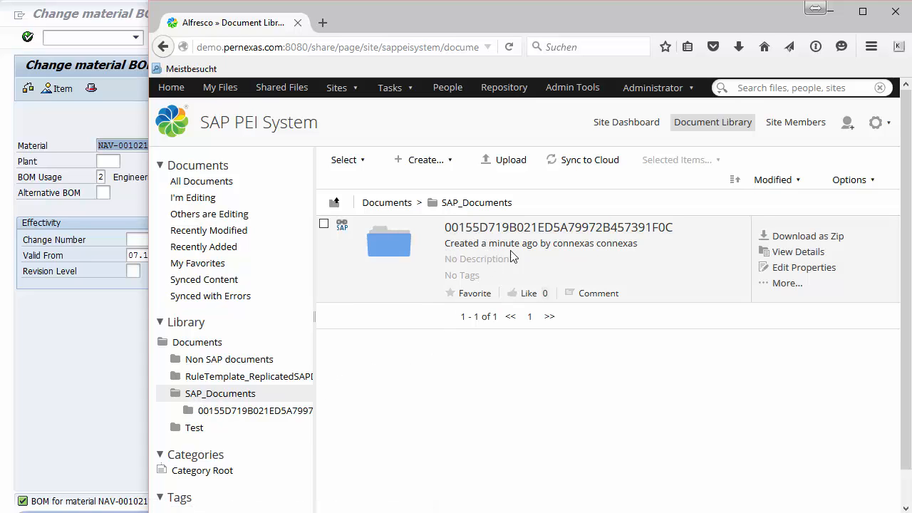
pyautogui.moveTo(376, 234)
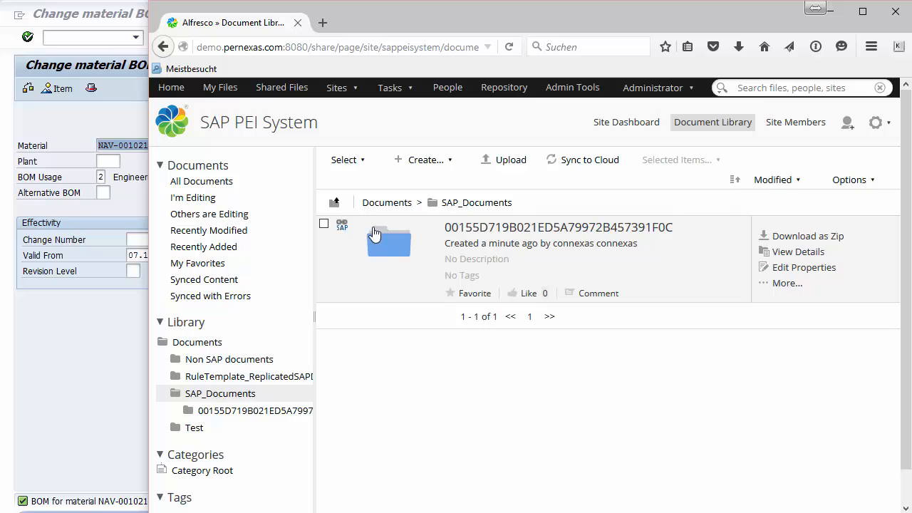
pyautogui.moveTo(410, 249)
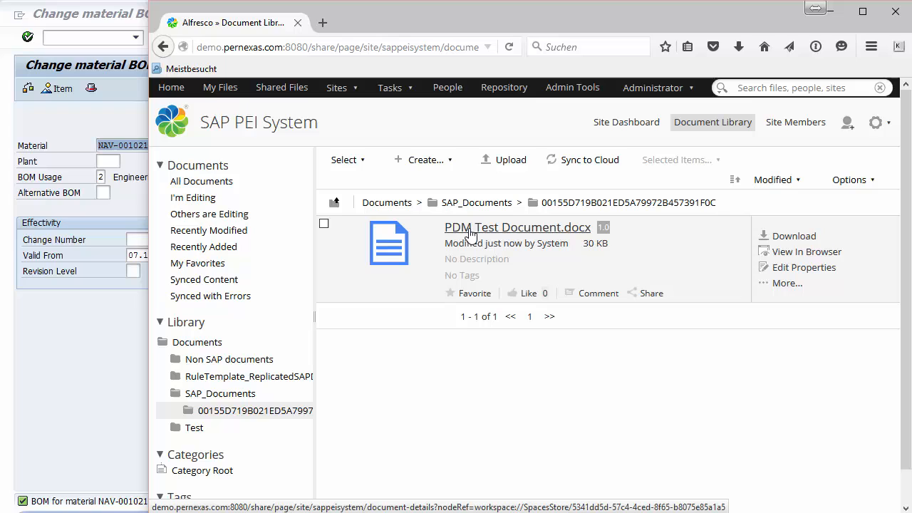
pyautogui.moveTo(544, 230)
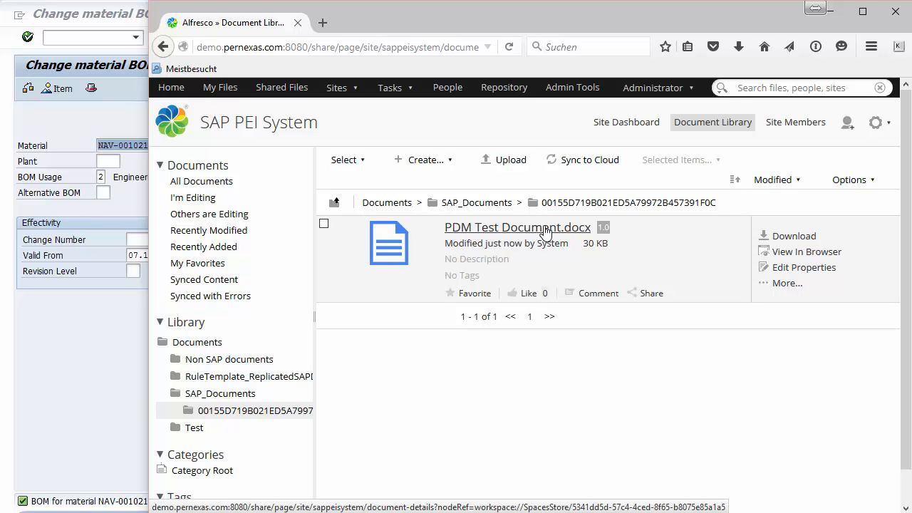
pyautogui.moveTo(533, 235)
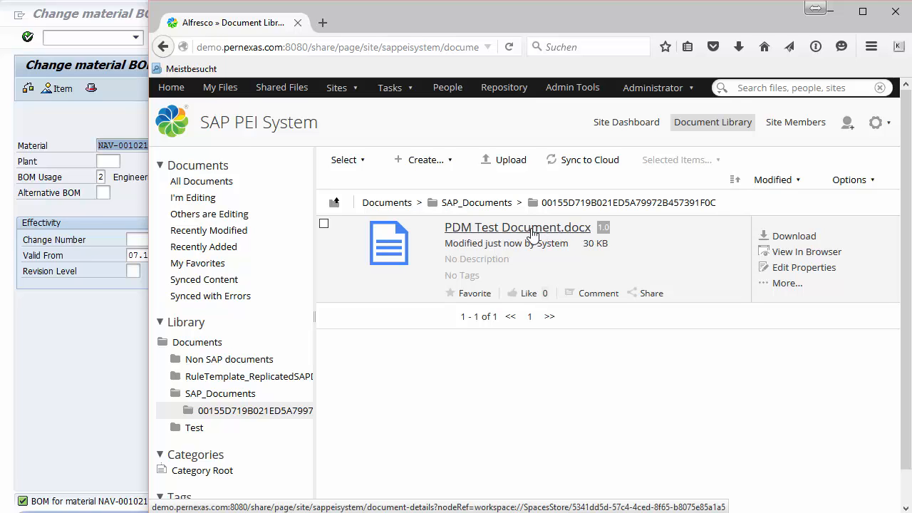
pyautogui.click(517, 227)
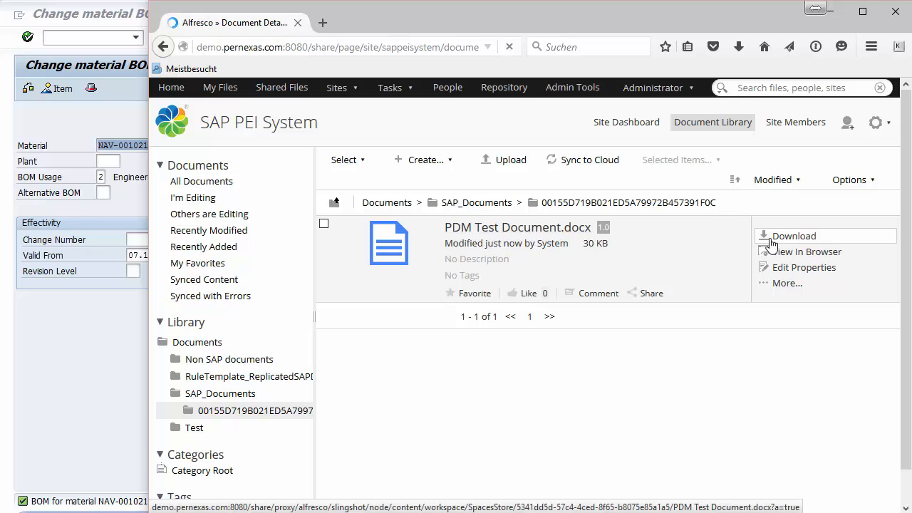
# Review the document's Properties and SAP Archivelink Details, then return to the preview.
pyautogui.click(792, 237)
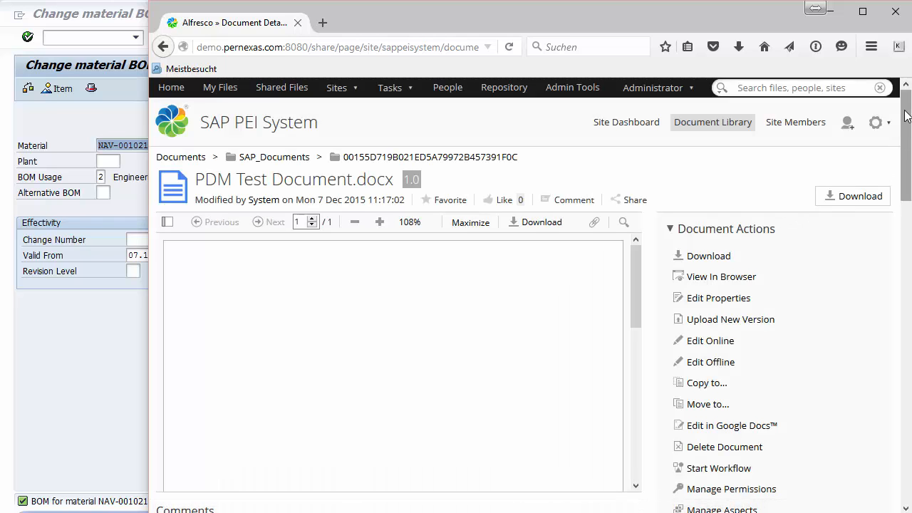
pyautogui.scroll(-3)
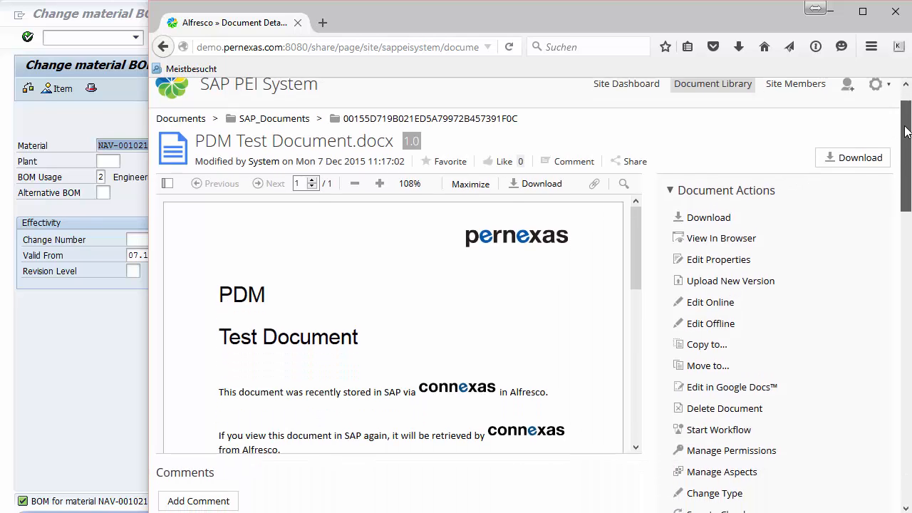
pyautogui.scroll(-3)
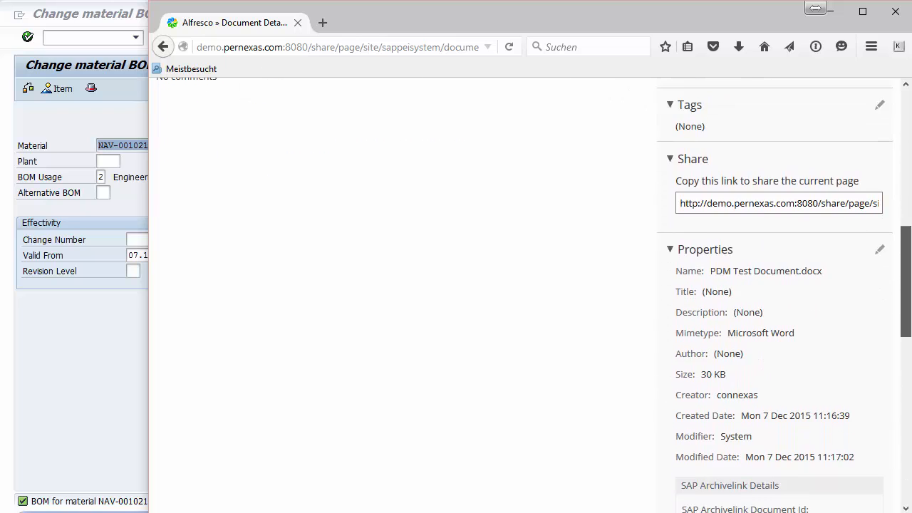
pyautogui.scroll(-3)
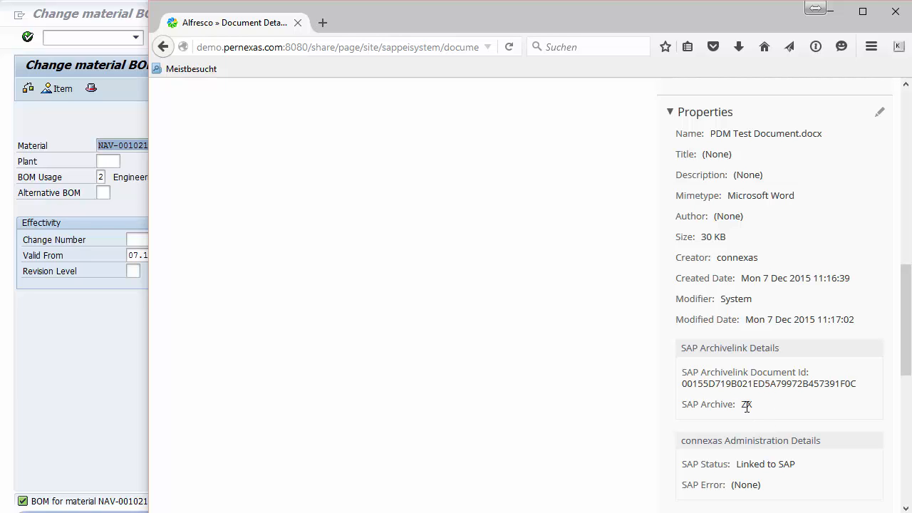
pyautogui.moveTo(869, 407)
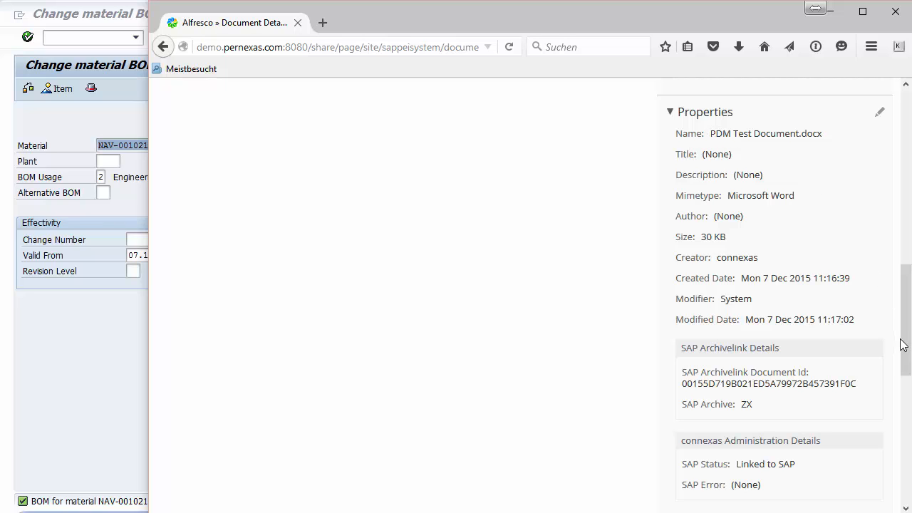
pyautogui.scroll(-3)
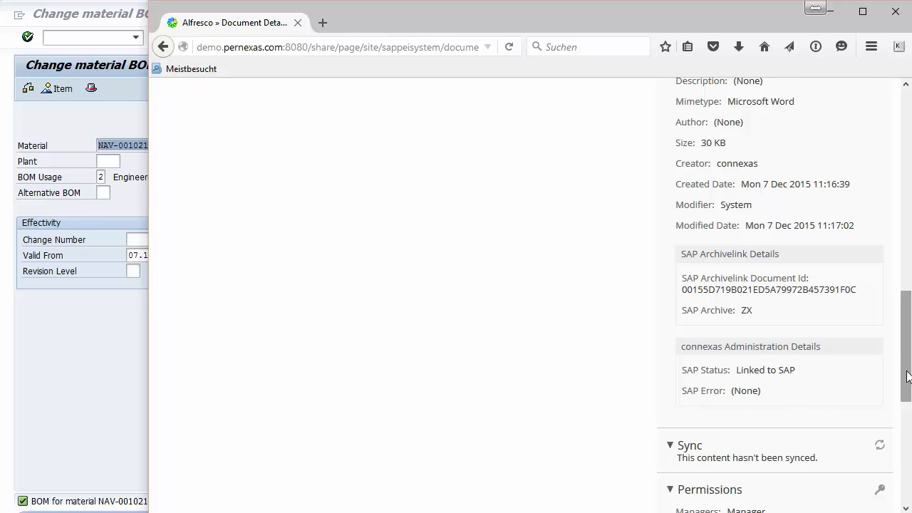
pyautogui.scroll(3)
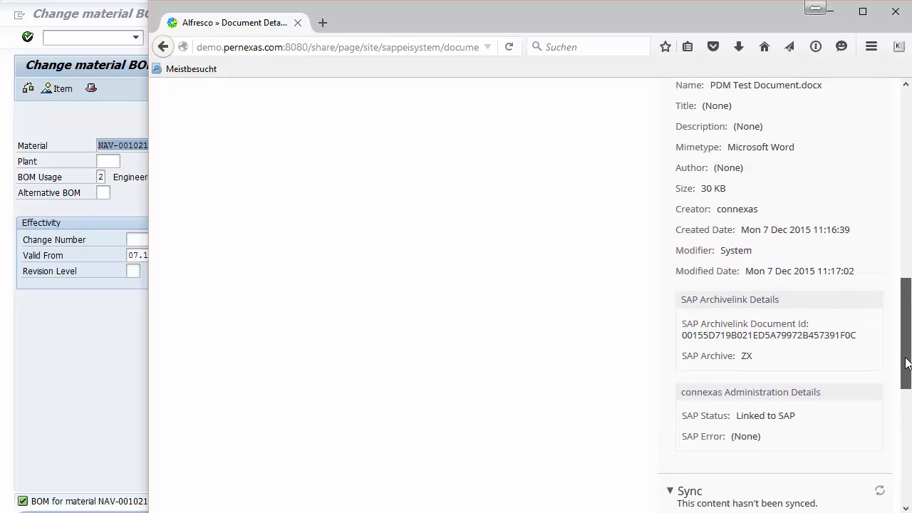
pyautogui.scroll(3)
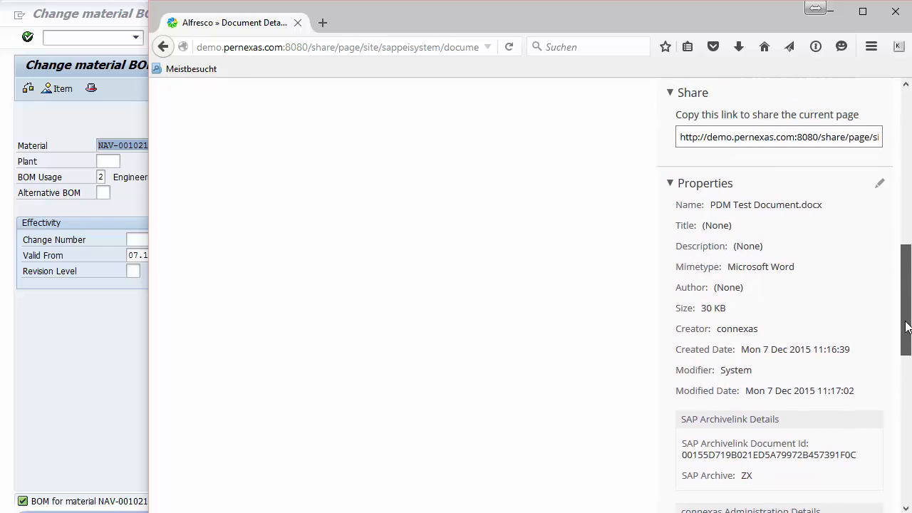
pyautogui.scroll(3)
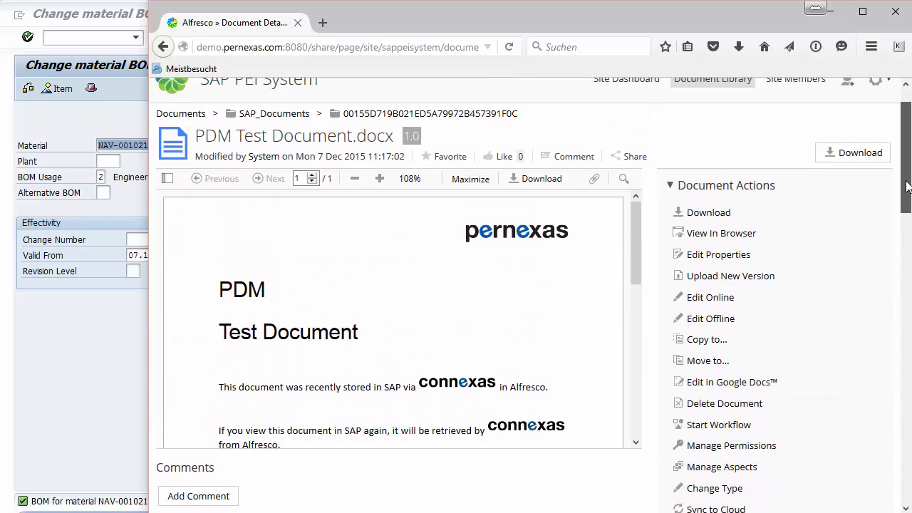
pyautogui.scroll(3)
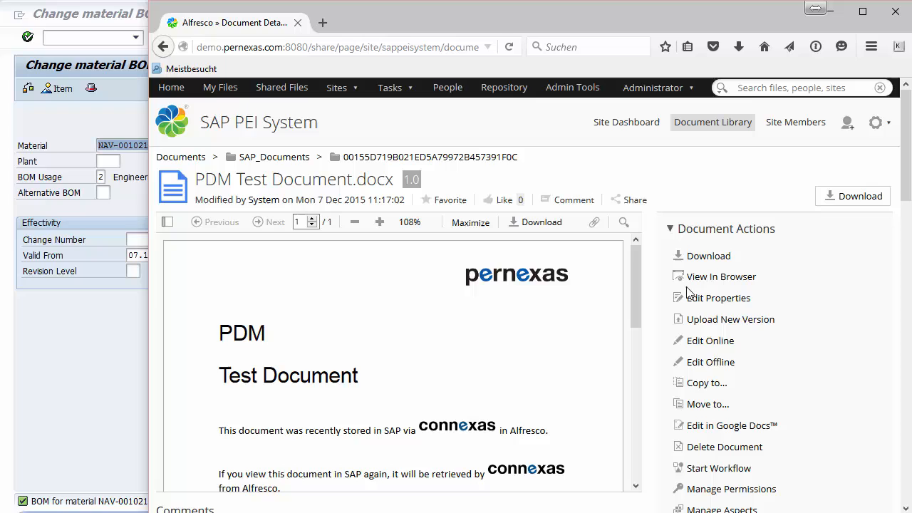
pyautogui.moveTo(437, 359)
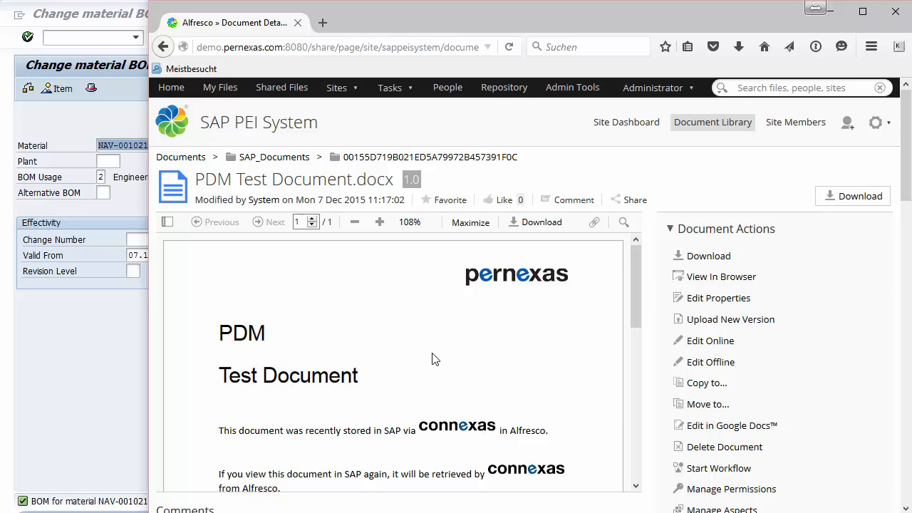
pyautogui.moveTo(390, 364)
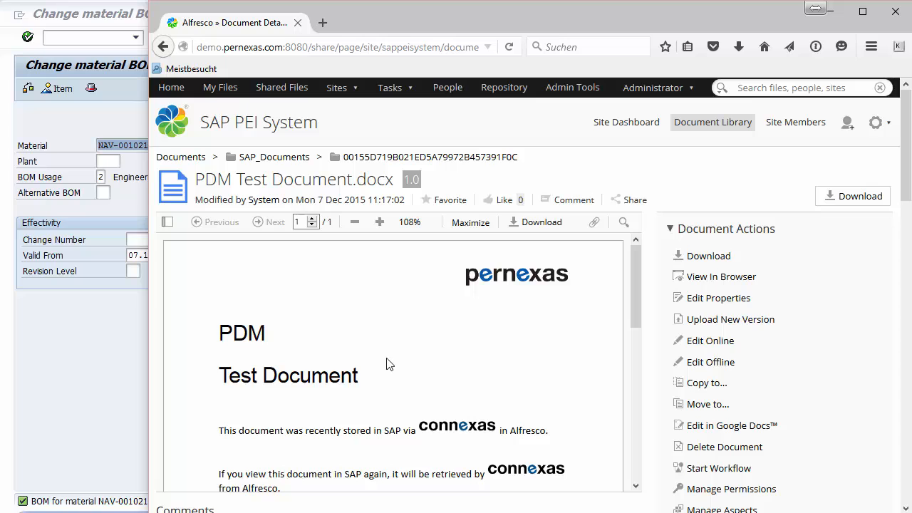
pyautogui.moveTo(274, 157)
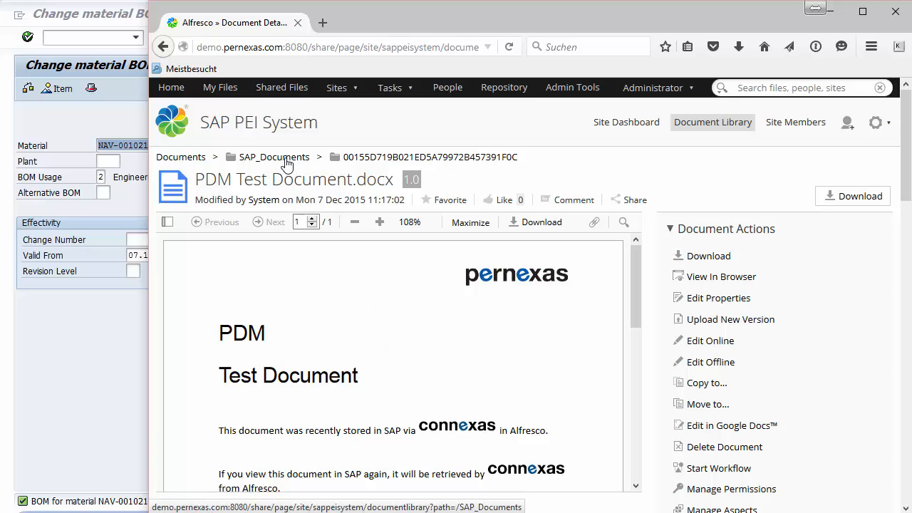
# Return to the SAP_Documents folder, then bring the SAP GUI CS02 screen to the front.
pyautogui.click(273, 157)
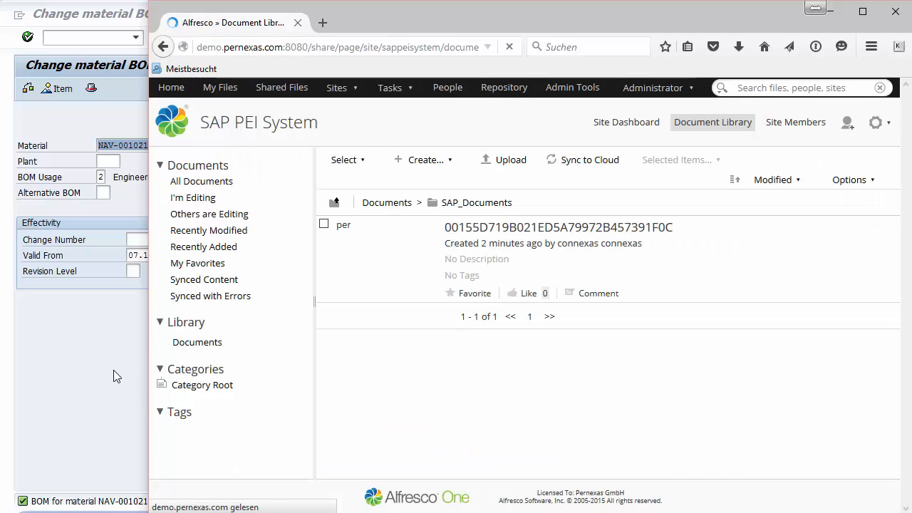
pyautogui.click(196, 342)
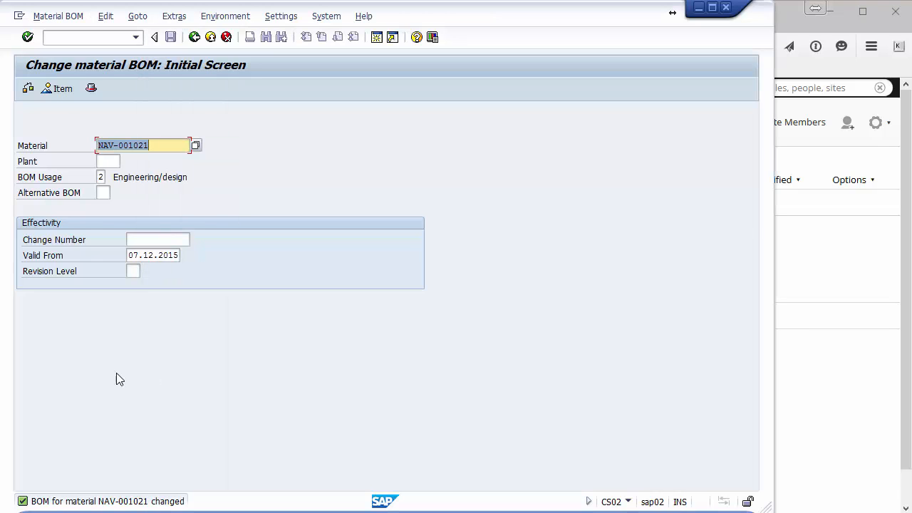
pyautogui.moveTo(116, 342)
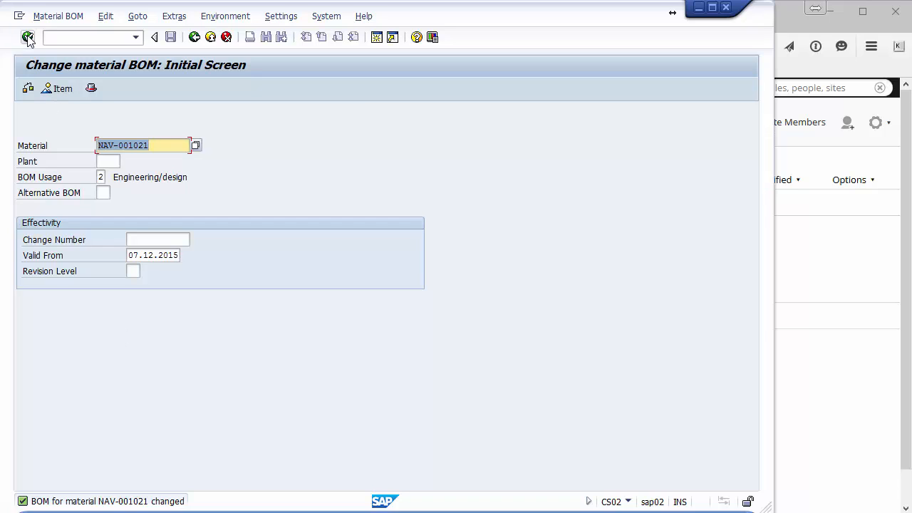
pyautogui.moveTo(29, 37)
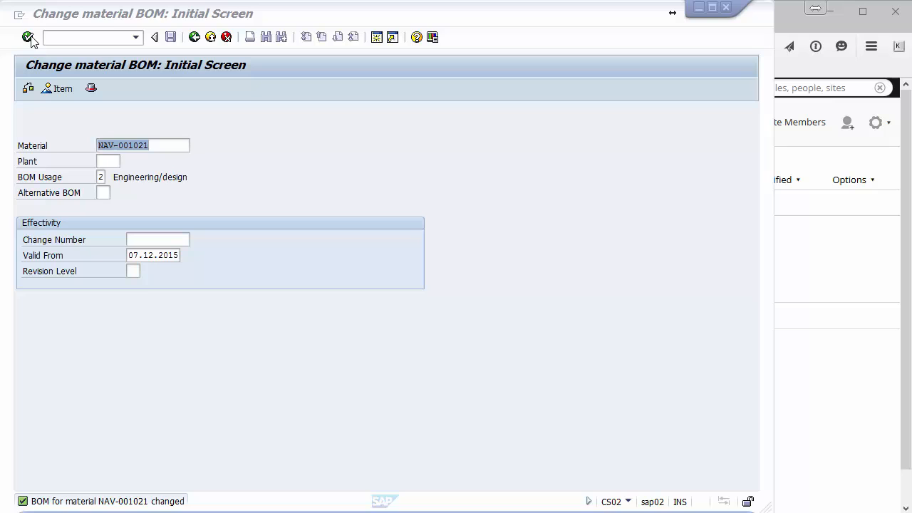
# Validate NAV-001021, show the BOM item overview and open item 0010 Mainboard's data.
pyautogui.click(27, 37)
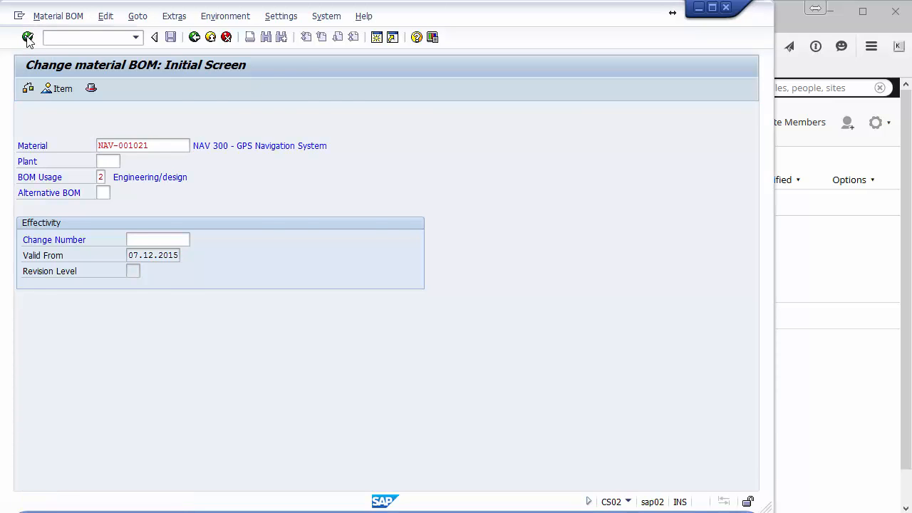
pyautogui.click(27, 37)
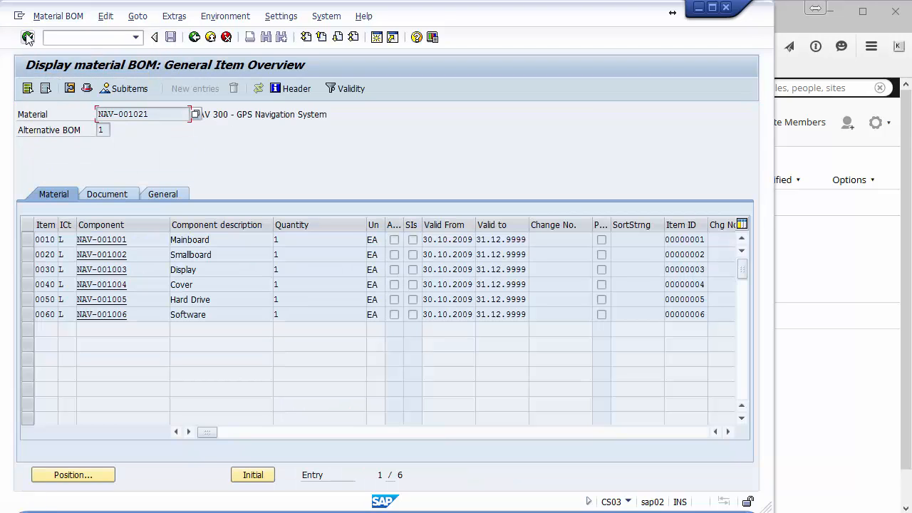
pyautogui.click(27, 37)
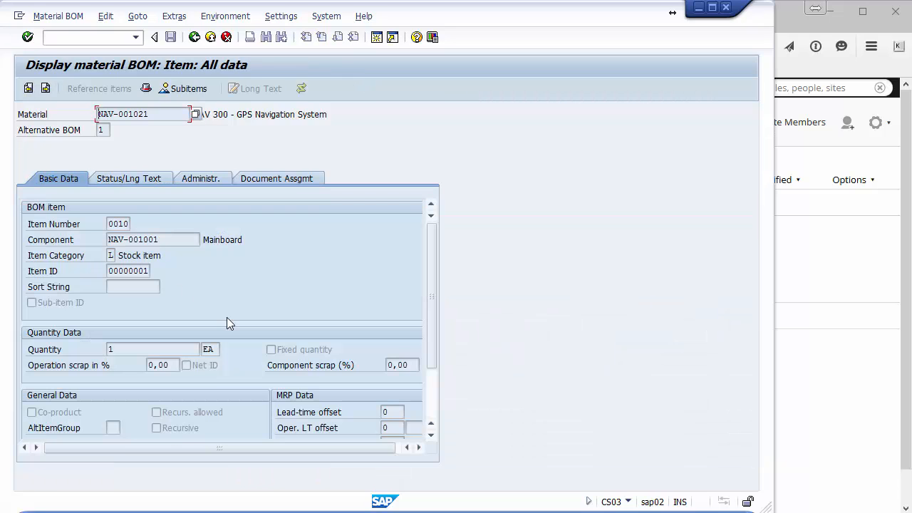
pyautogui.moveTo(288, 216)
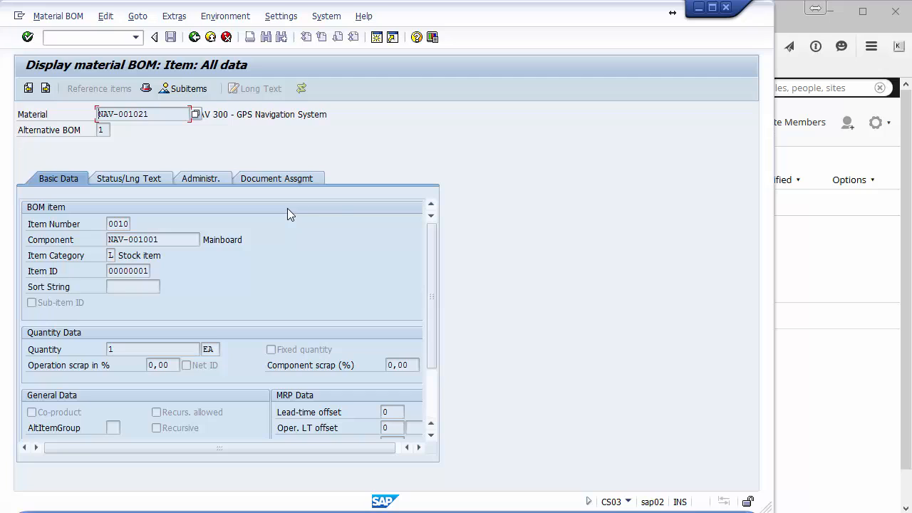
pyautogui.moveTo(273, 192)
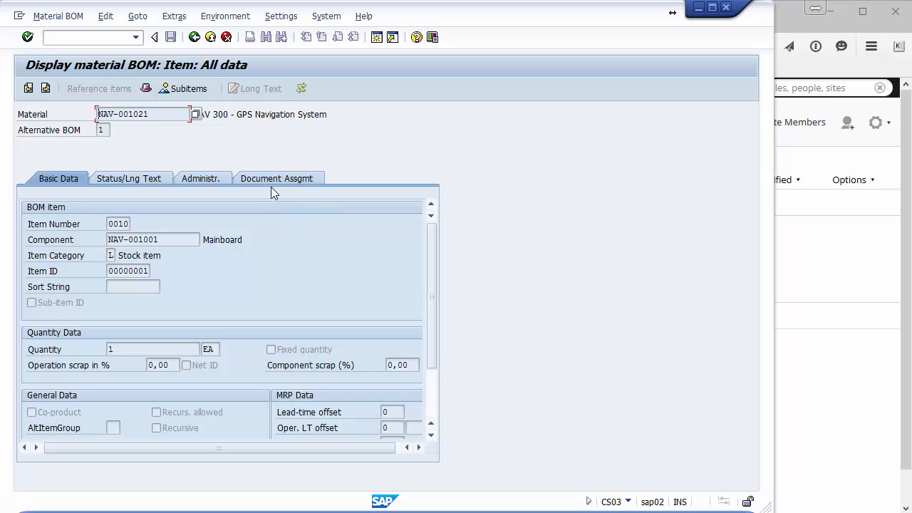
pyautogui.click(276, 178)
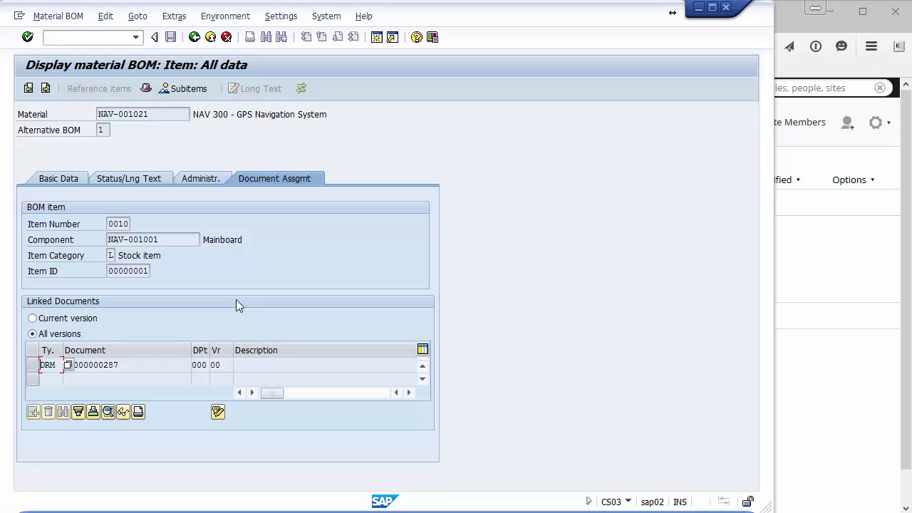
pyautogui.click(32, 365)
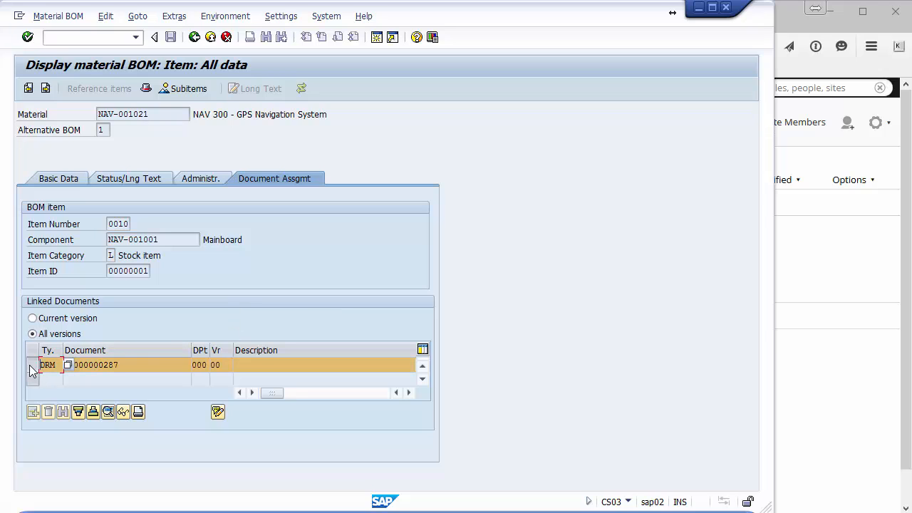
pyautogui.moveTo(122, 412)
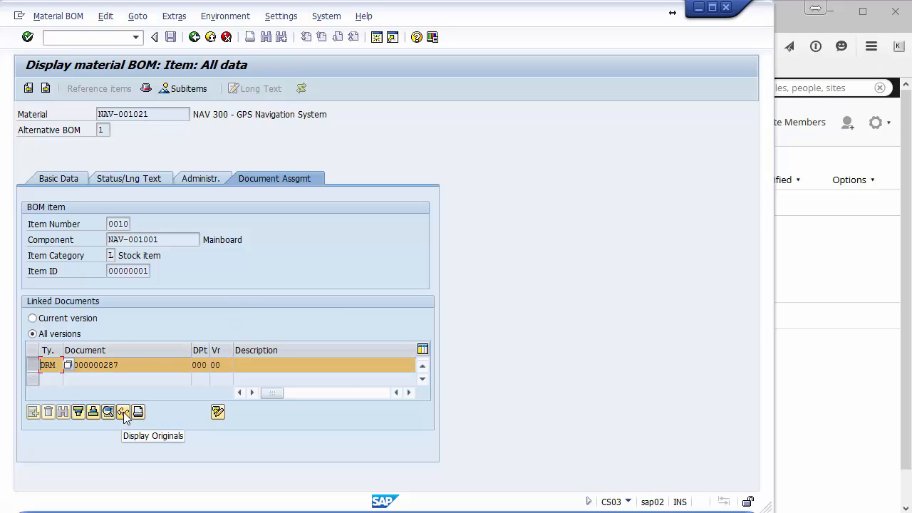
pyautogui.click(123, 412)
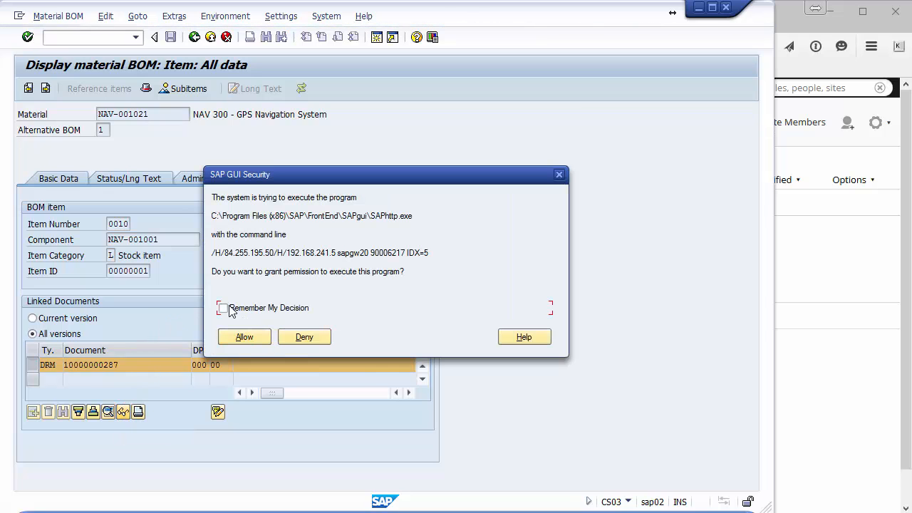
pyautogui.click(244, 336)
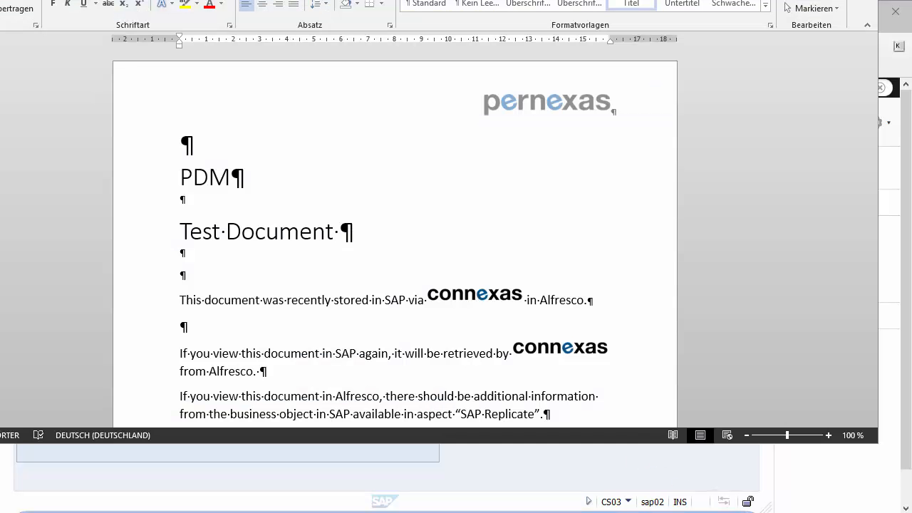
pyautogui.moveTo(476, 222)
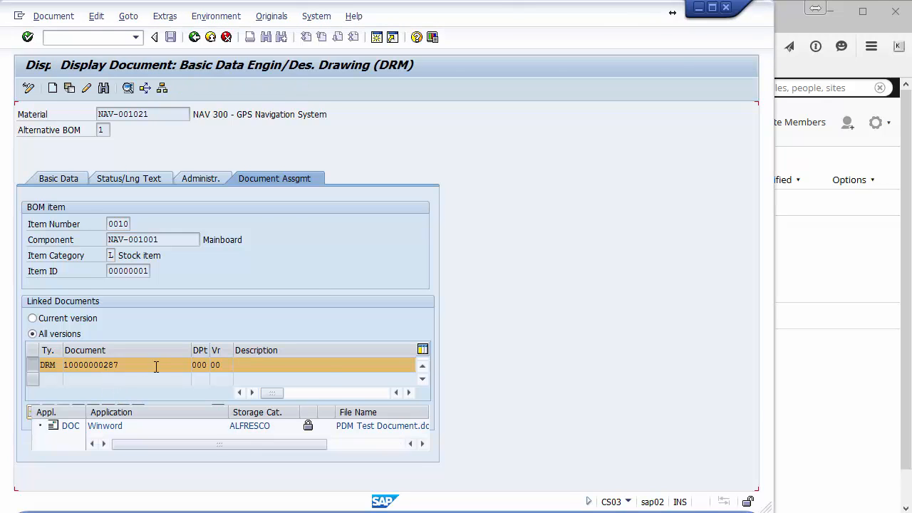
pyautogui.doubleClick(91, 365)
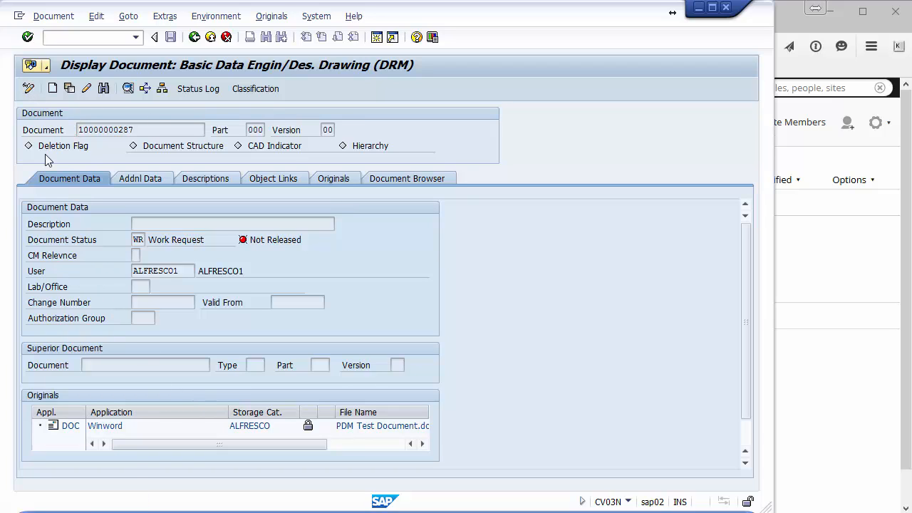
pyautogui.click(85, 89)
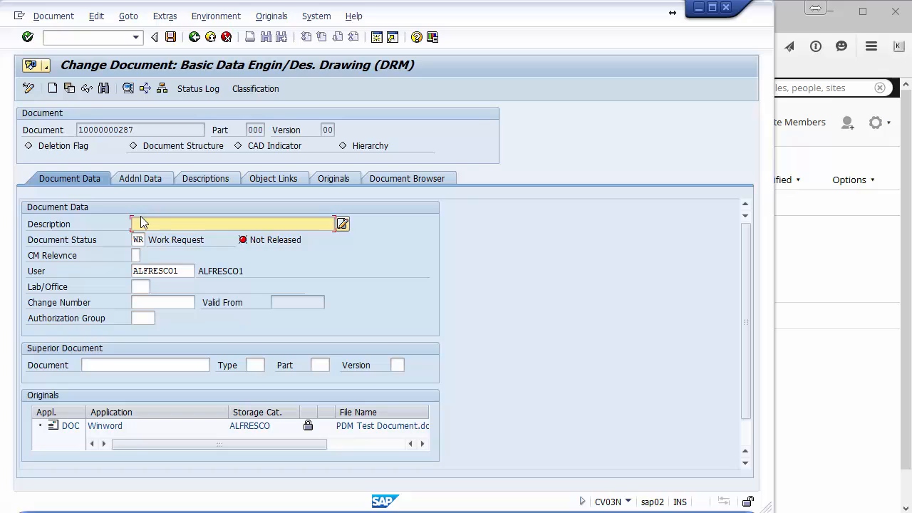
pyautogui.write('Test Alfre')
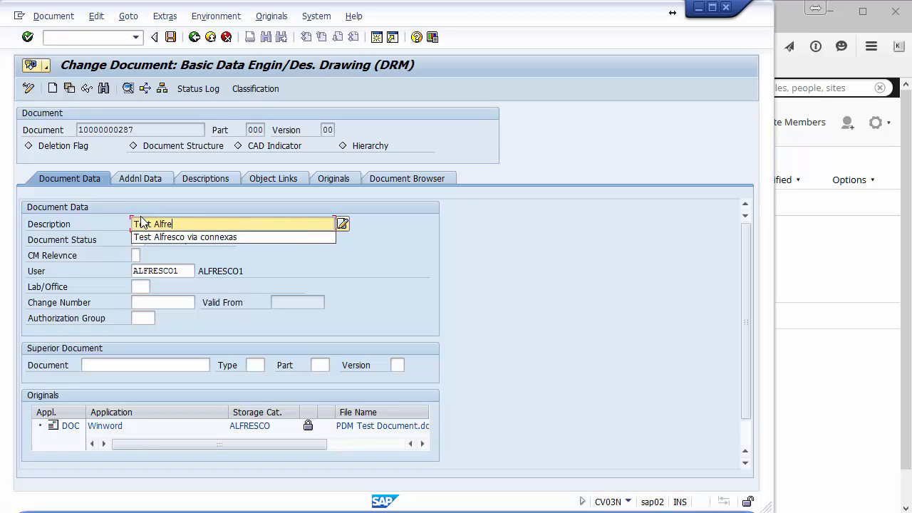